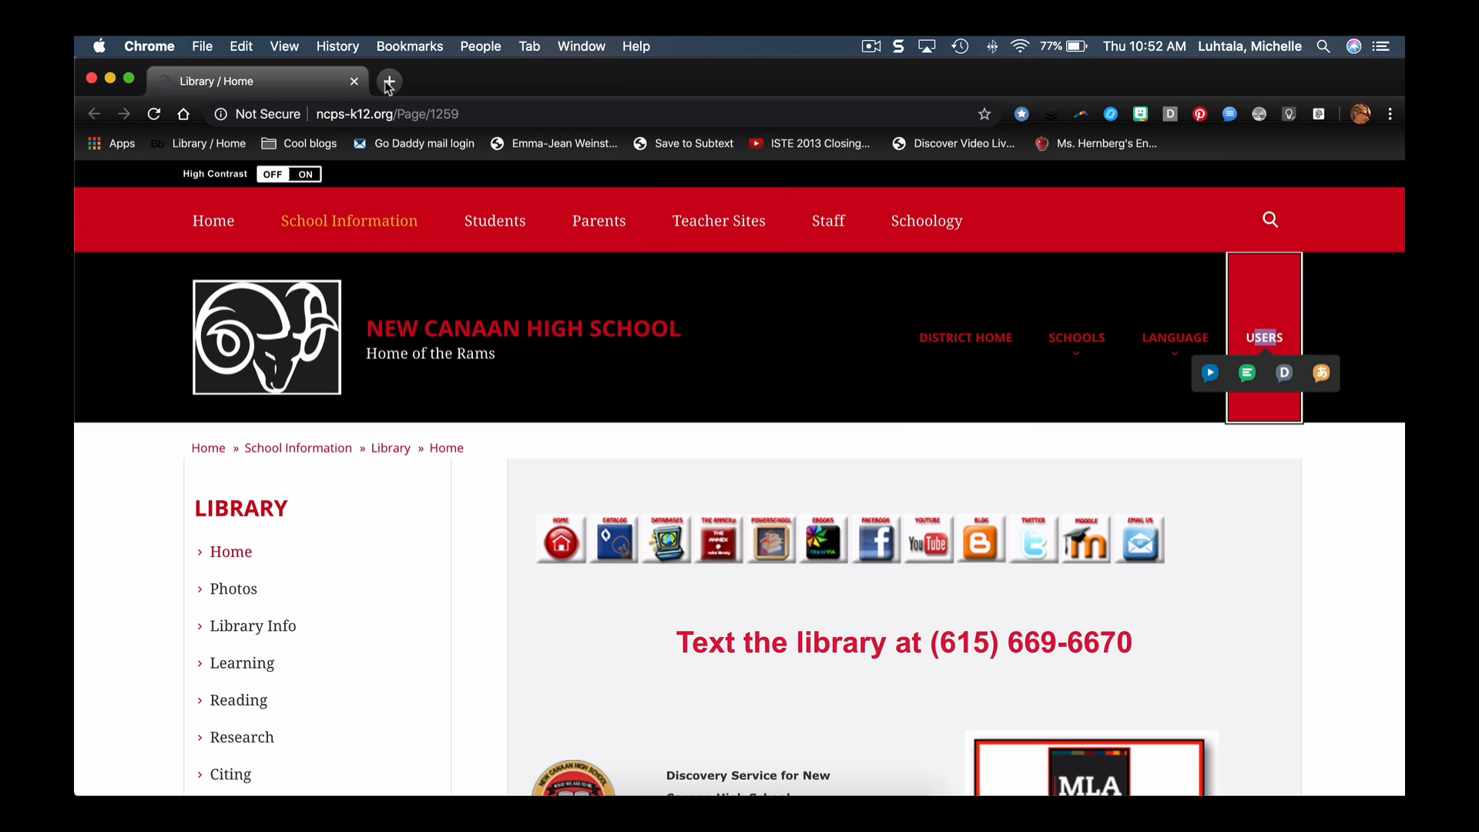
- Open a new Chrome tab and launch Google Calendar from the Google apps grid
left_click(388, 81)
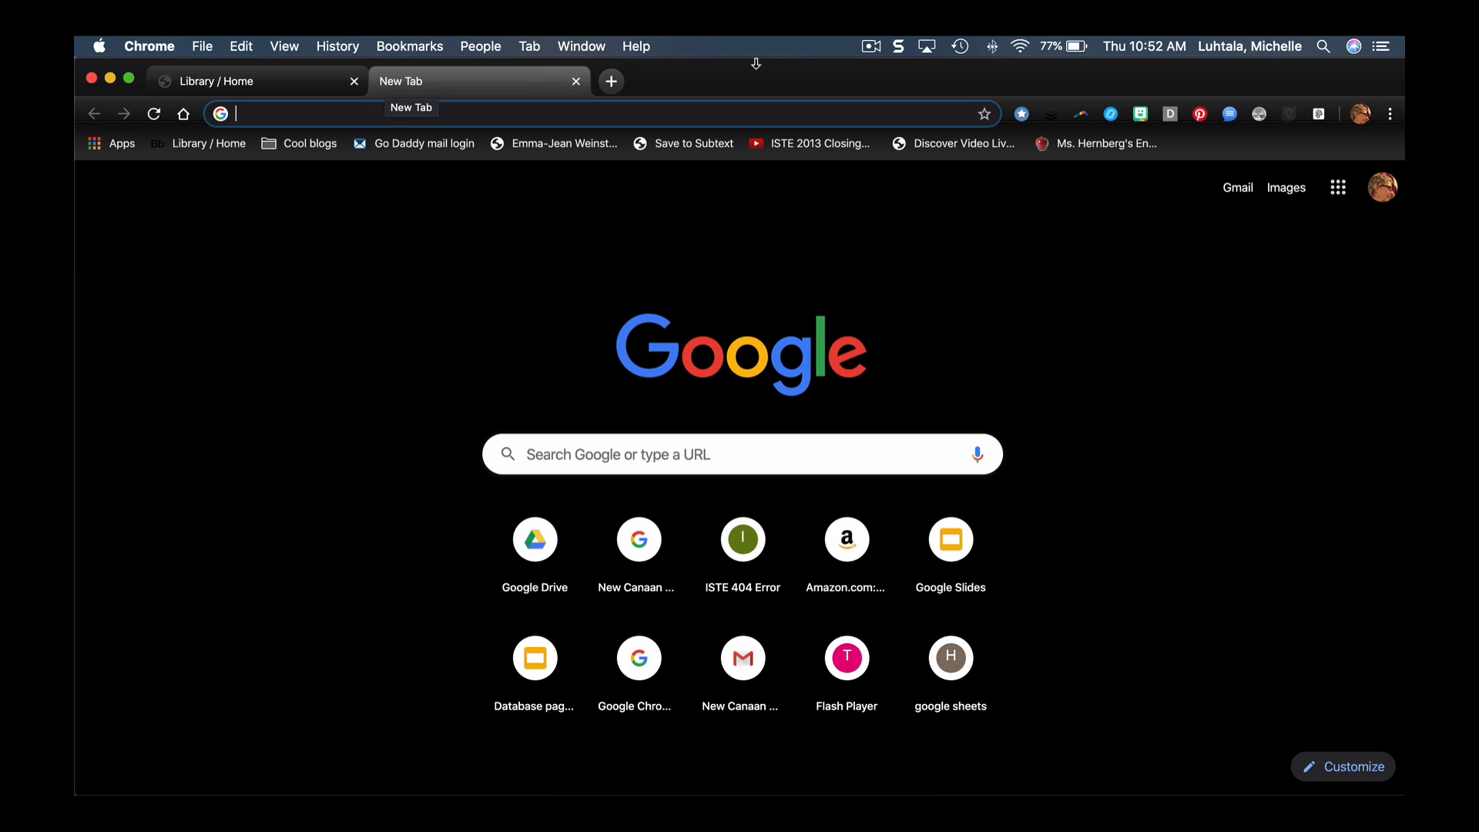
left_click(1336, 186)
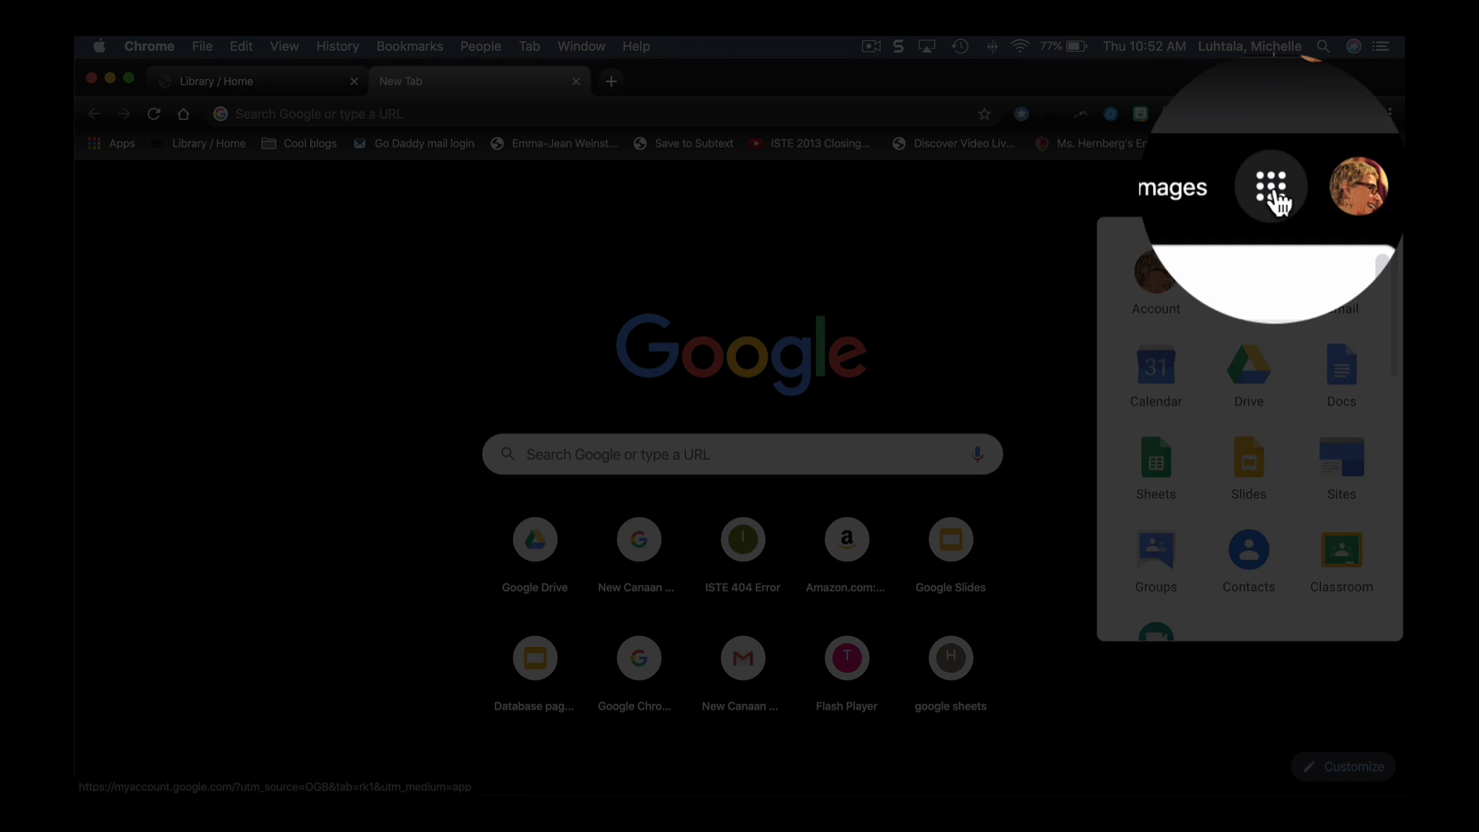
mouse_move(1155, 378)
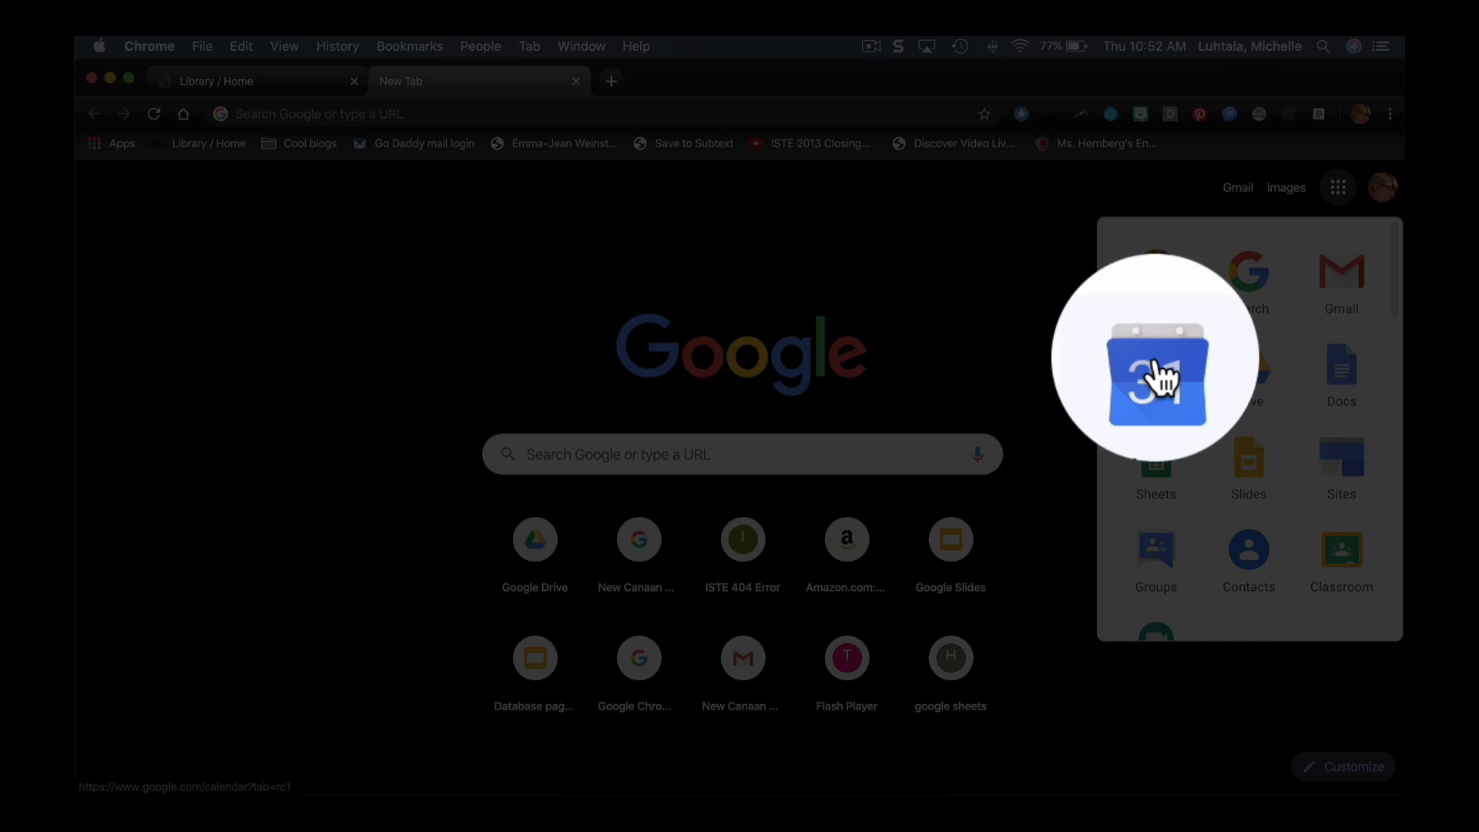
left_click(1157, 369)
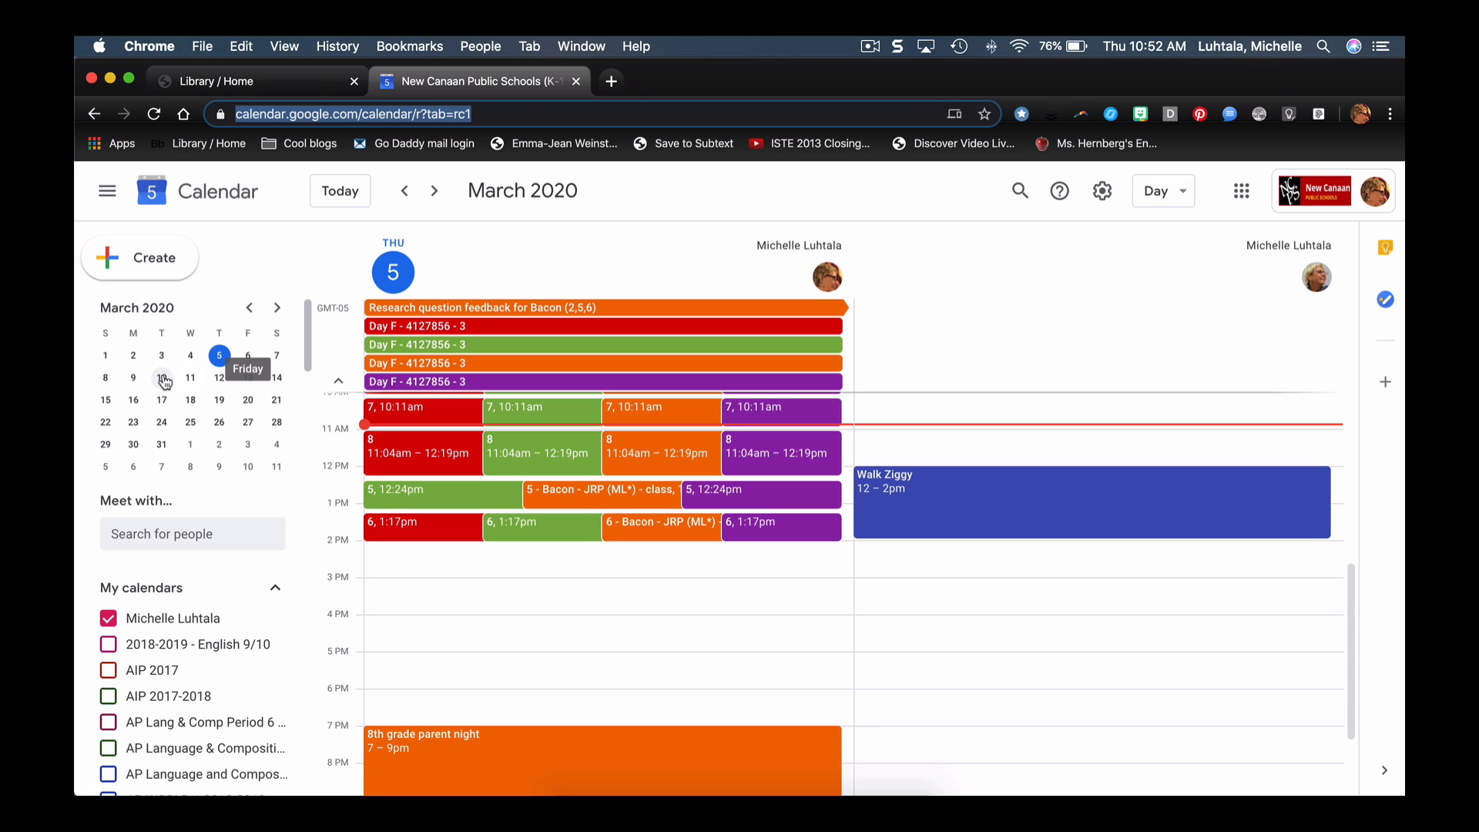
- Create a Tuesday, March 10 event at 11am titled 'Conference meeting'
left_click(160, 377)
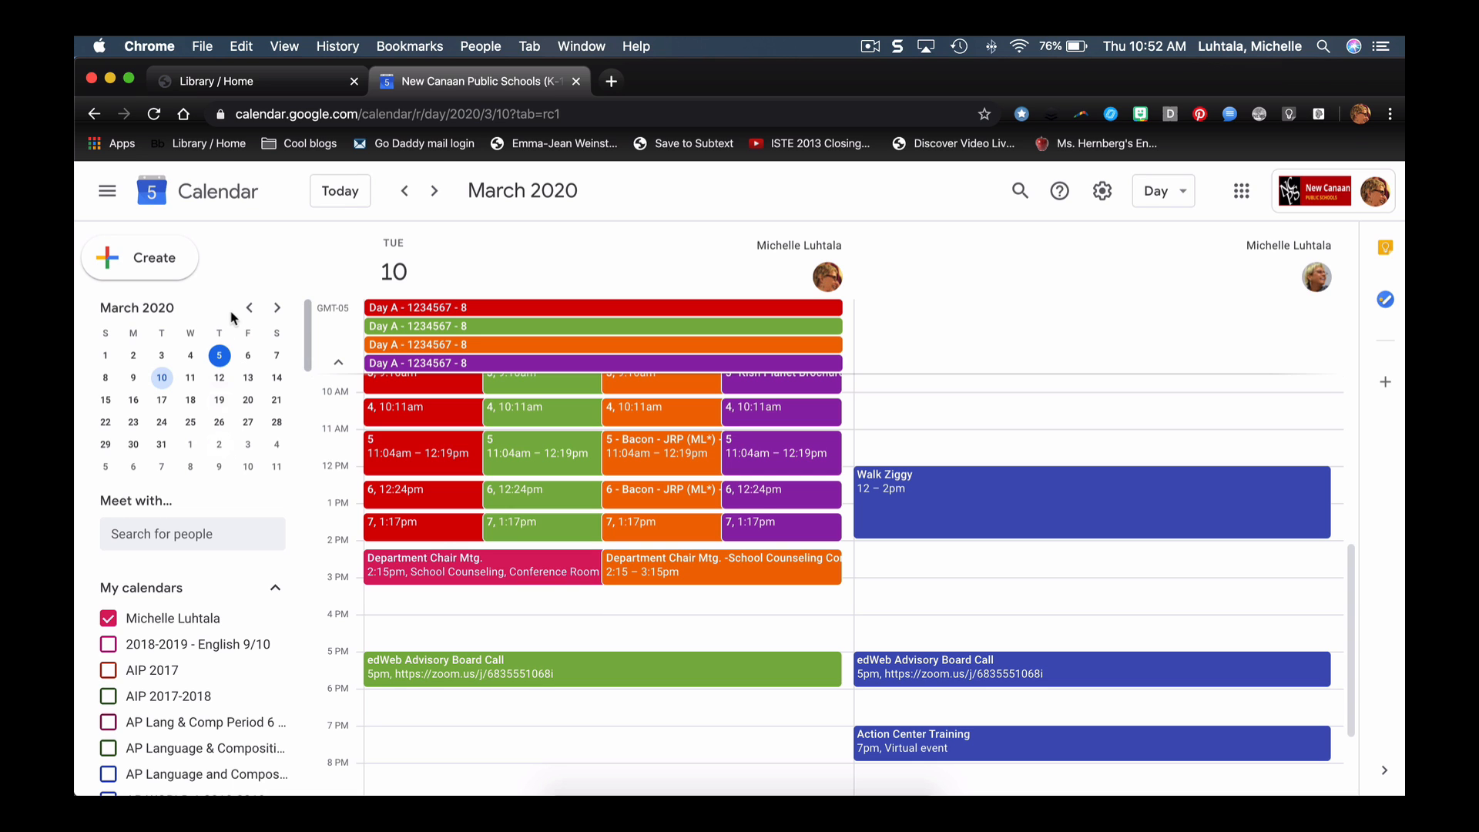
left_click(423, 443)
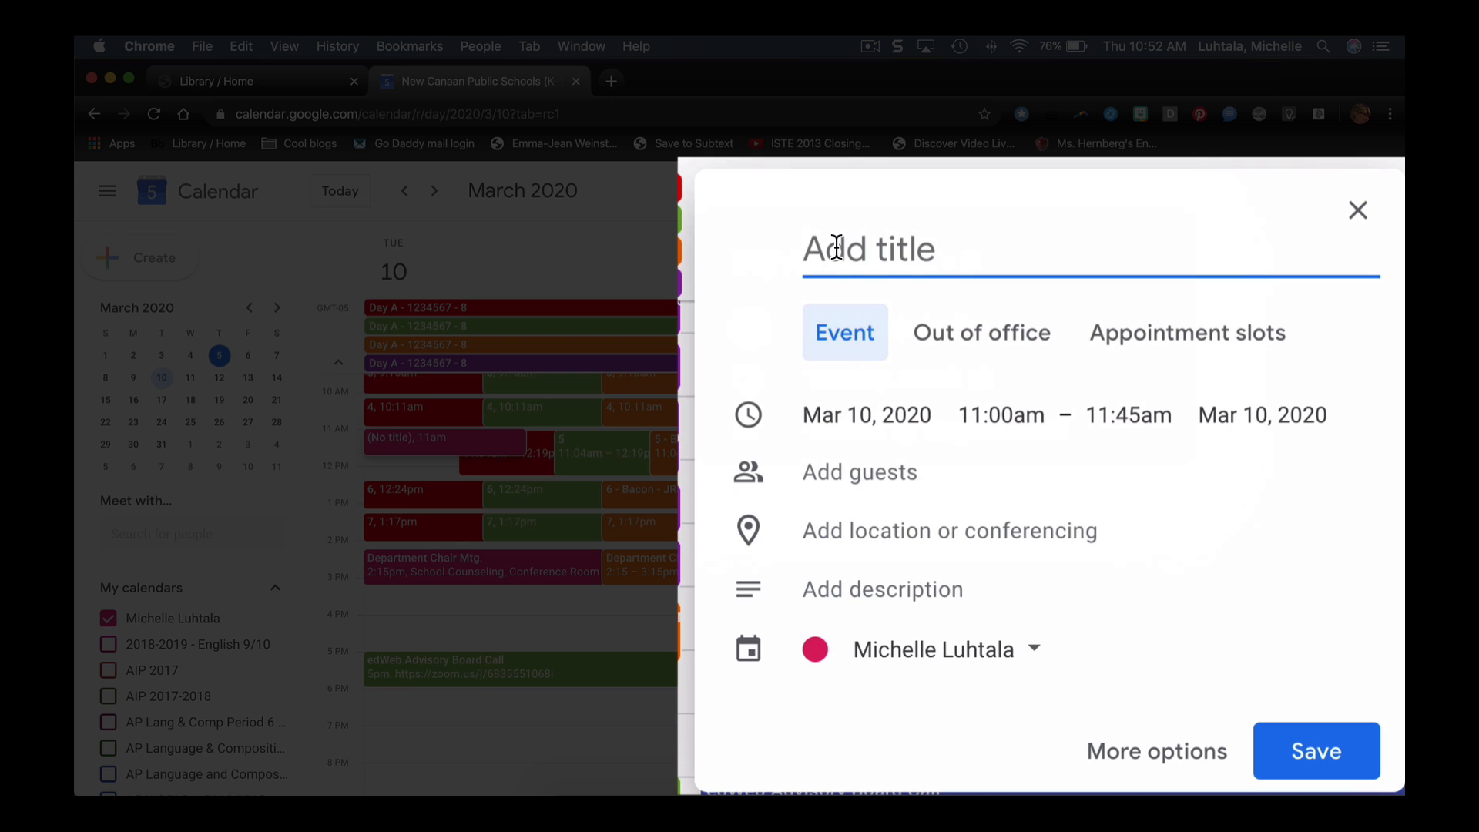
type("Conferen")
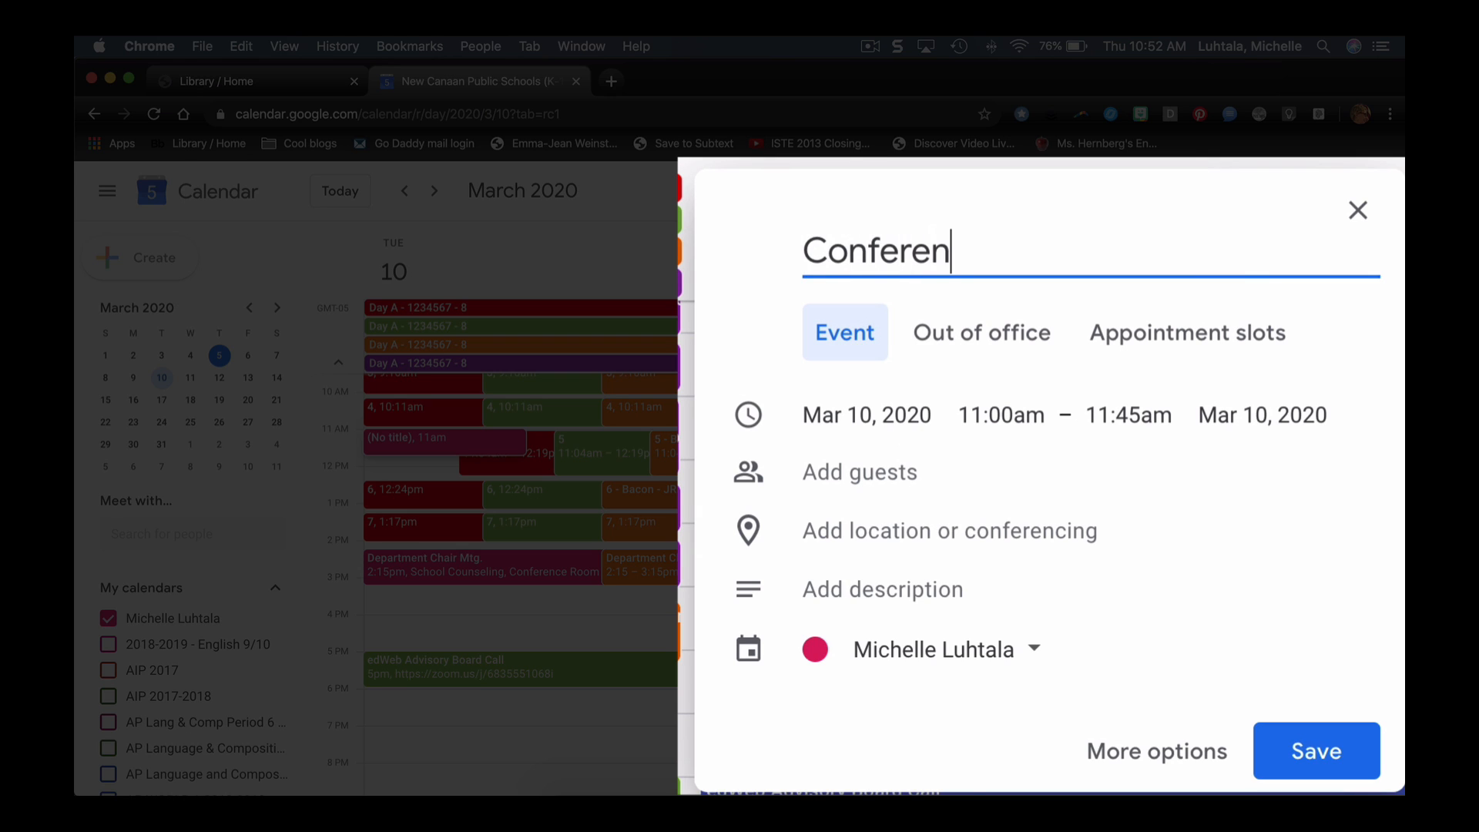
type("ce meeting")
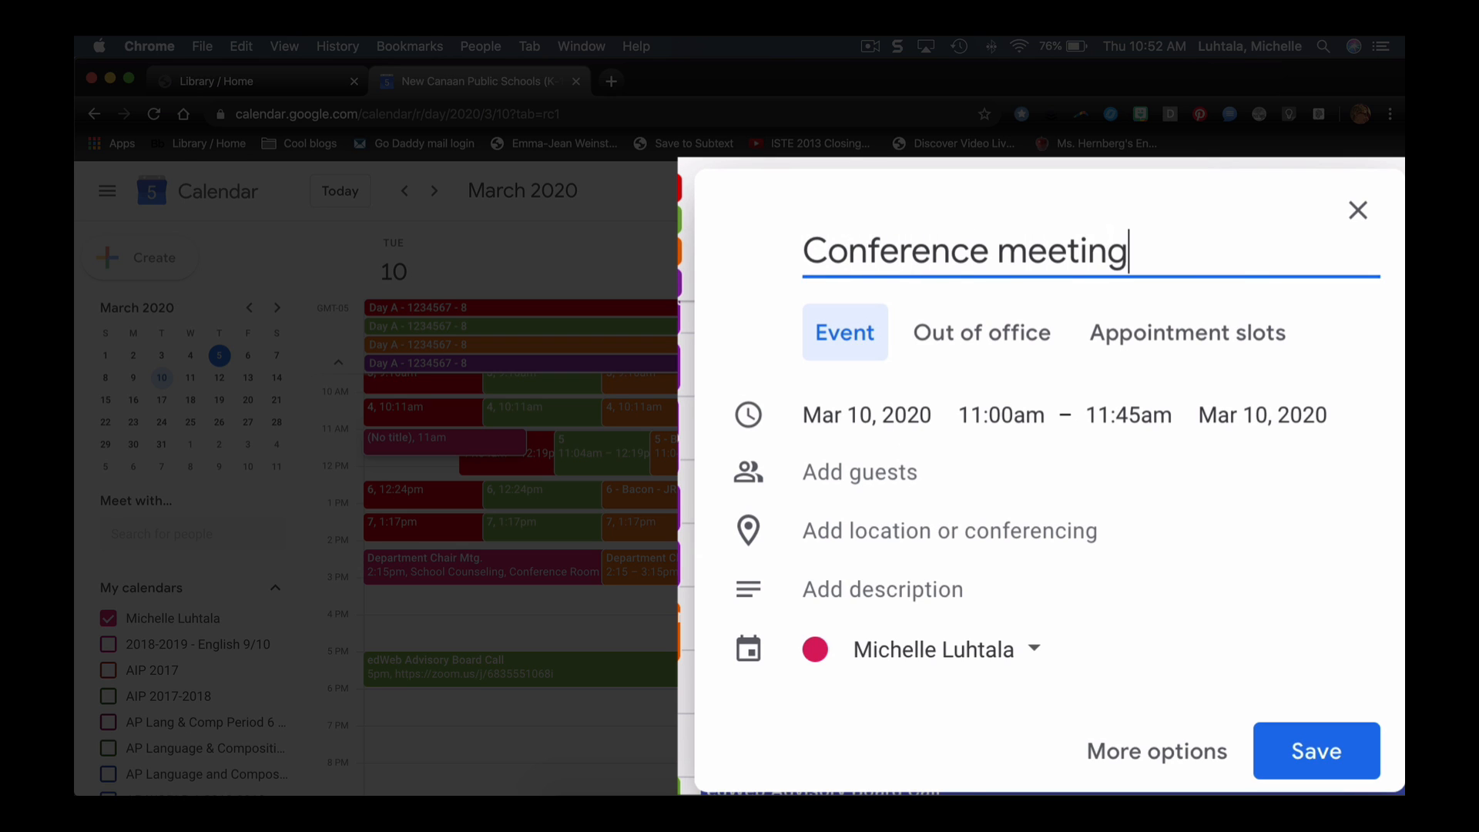
mouse_move(1000, 415)
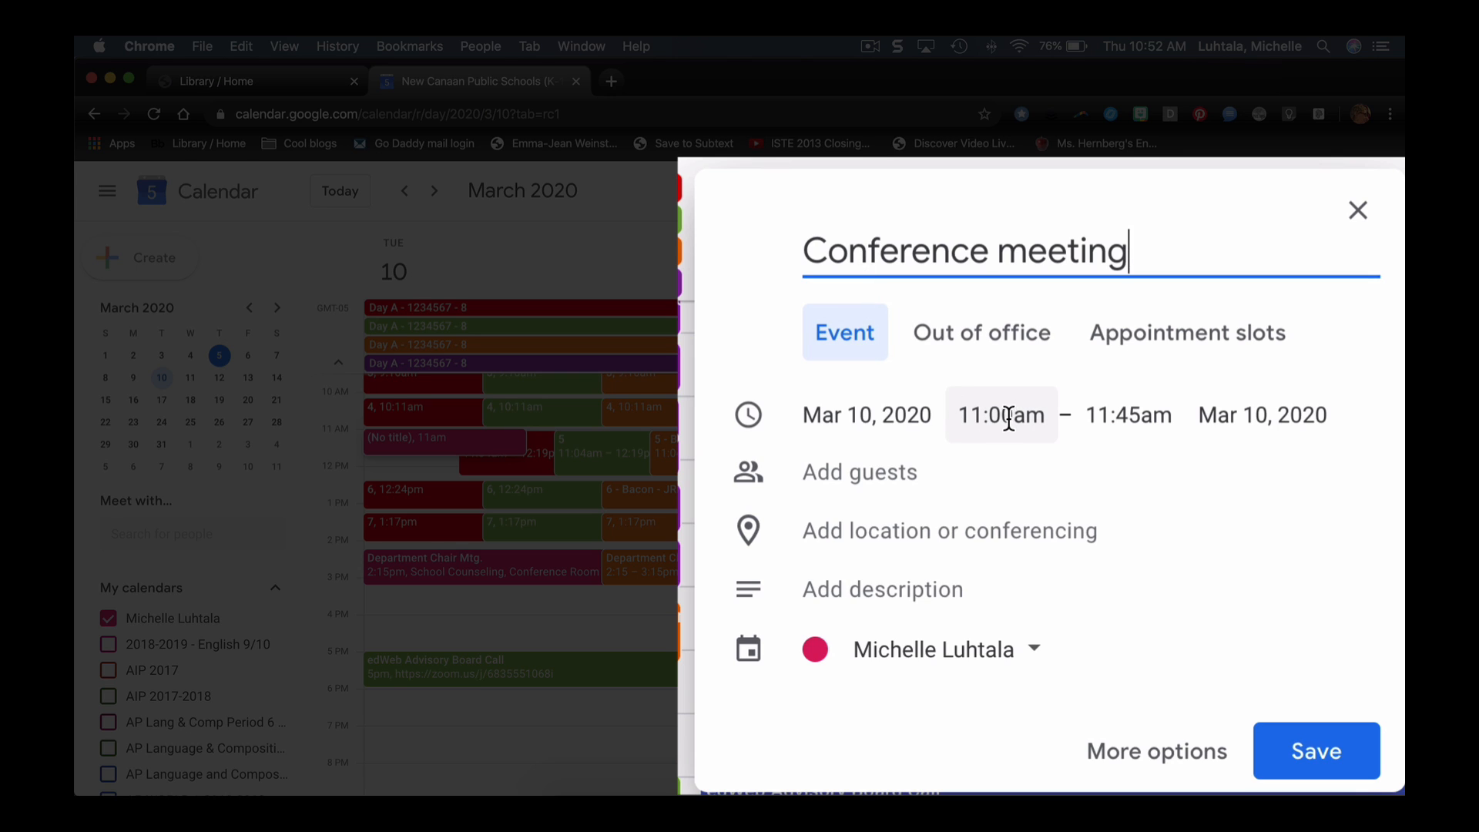
- Add NCHS Library Department as a guest and attach Hangouts Meet conferencing
left_click(858, 472)
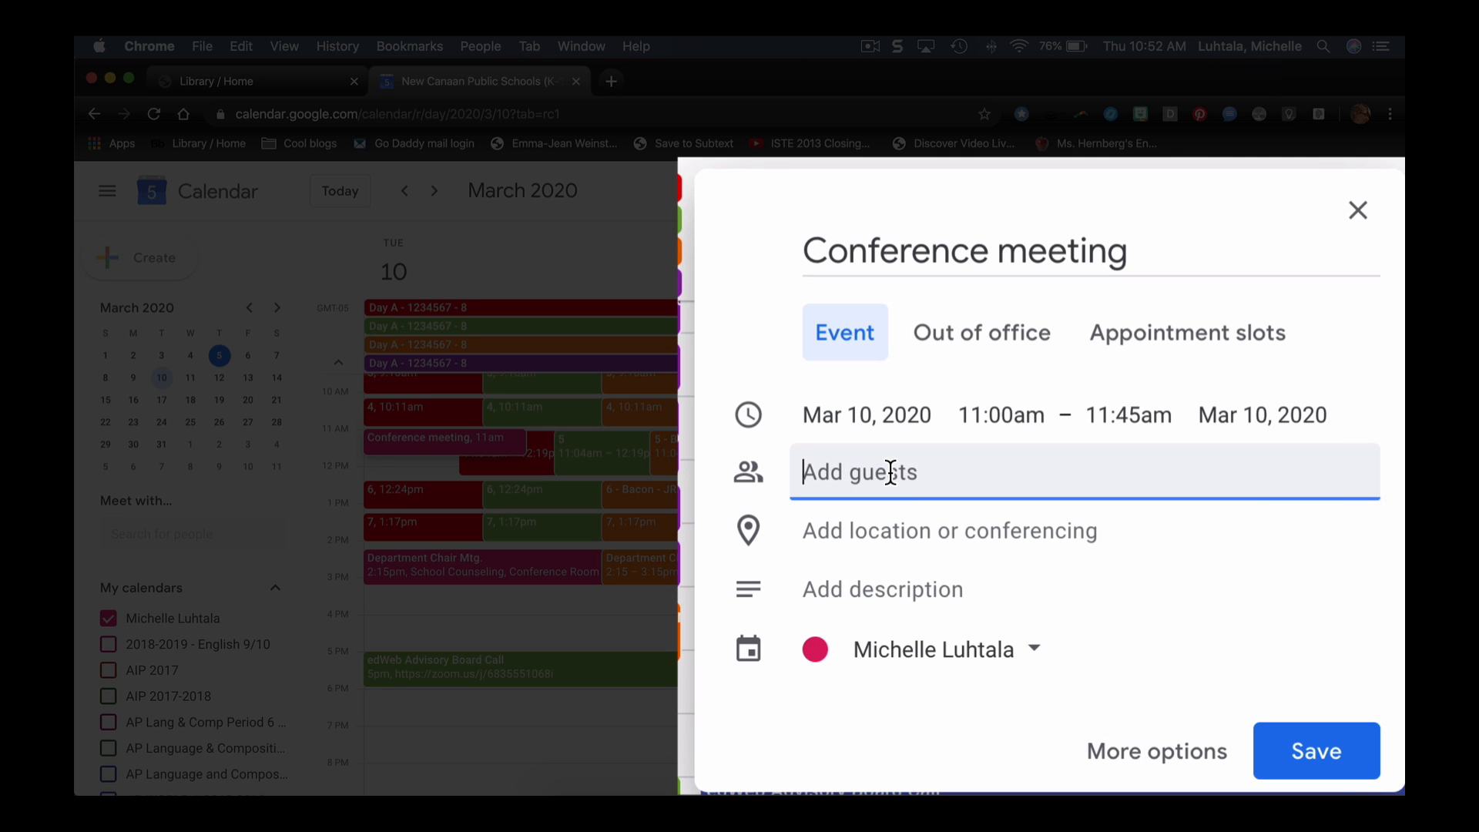
type("nchsli")
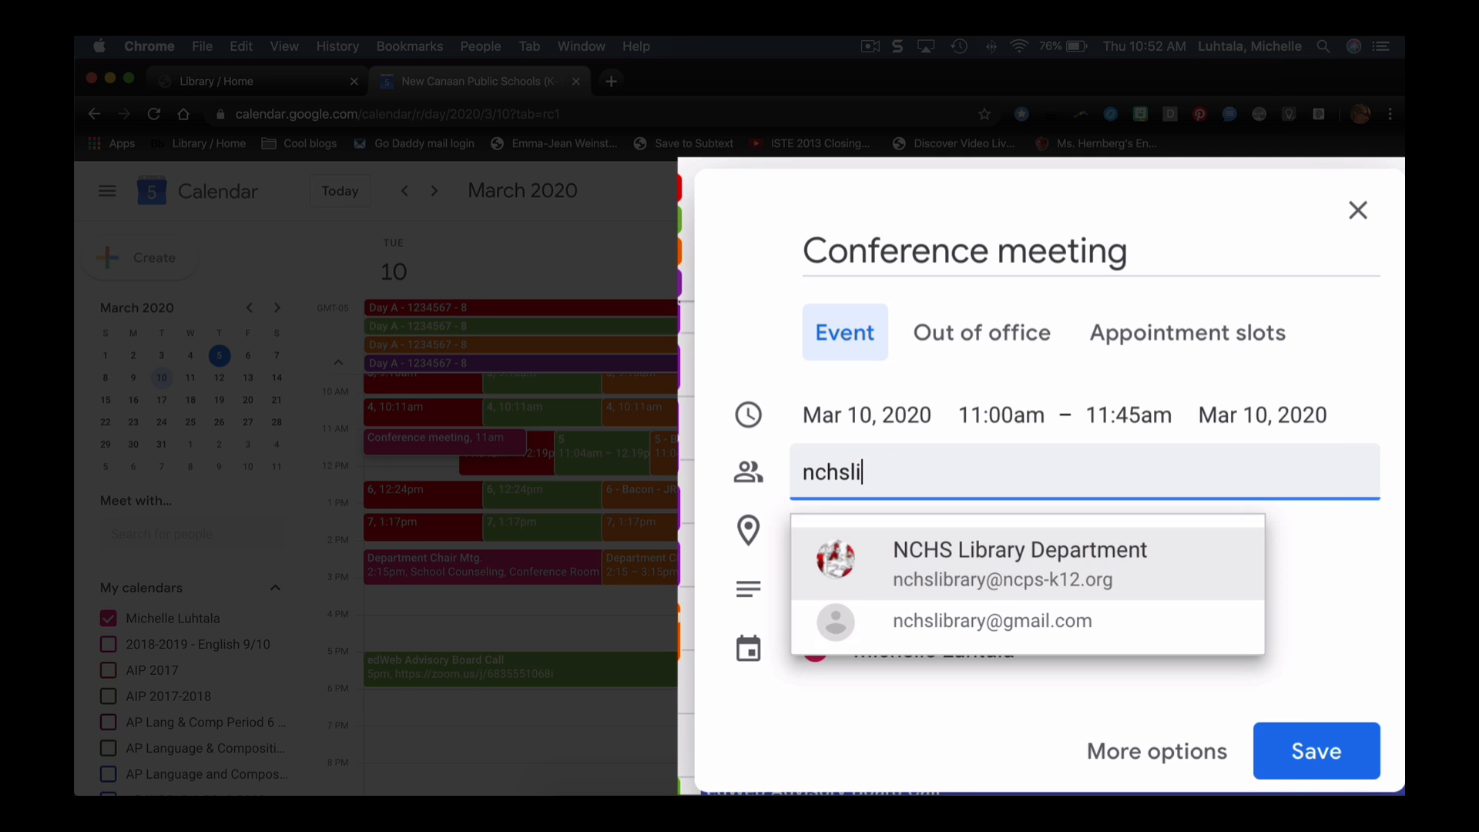
left_click(1018, 563)
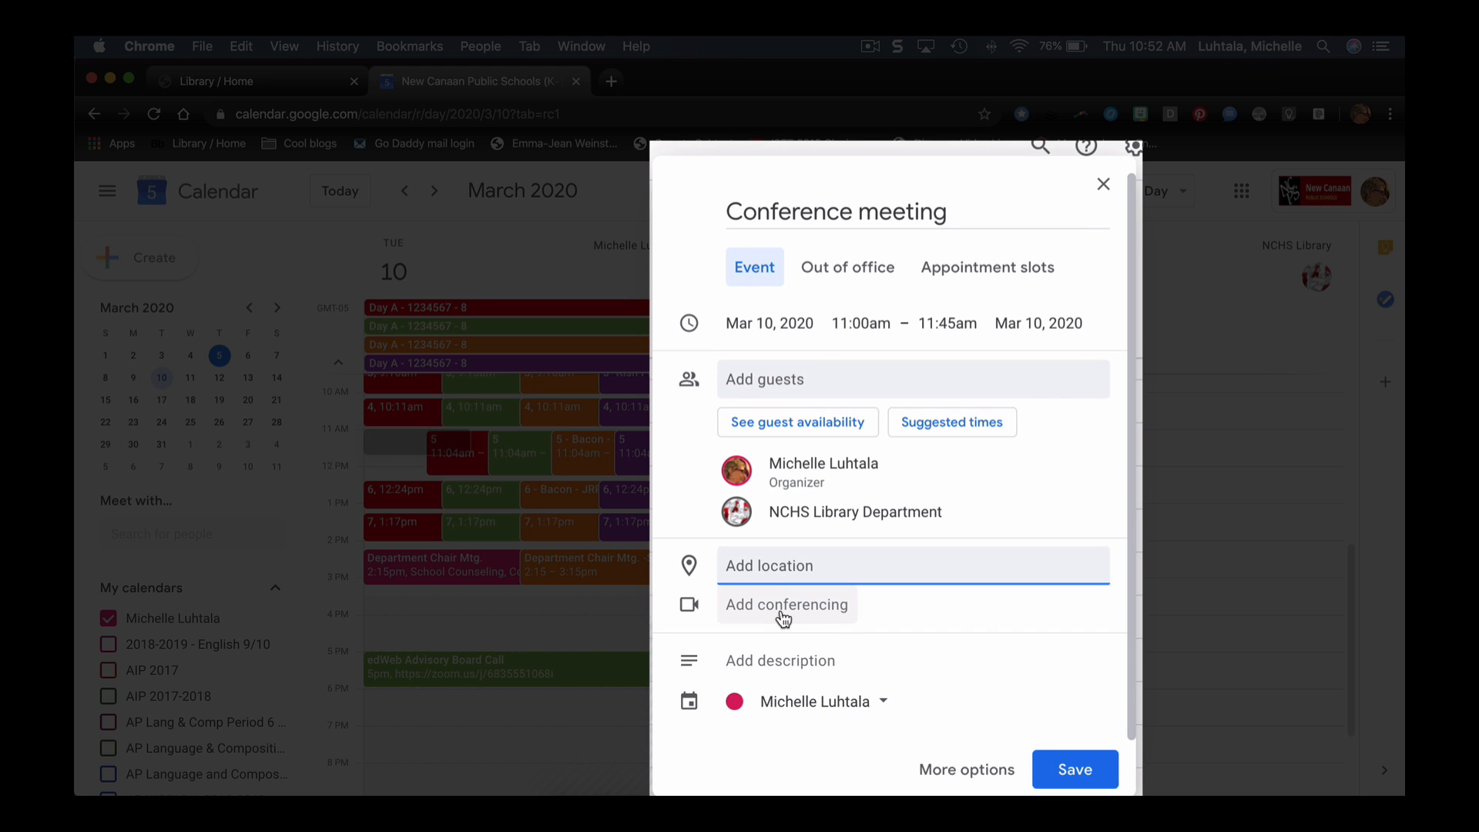
left_click(785, 604)
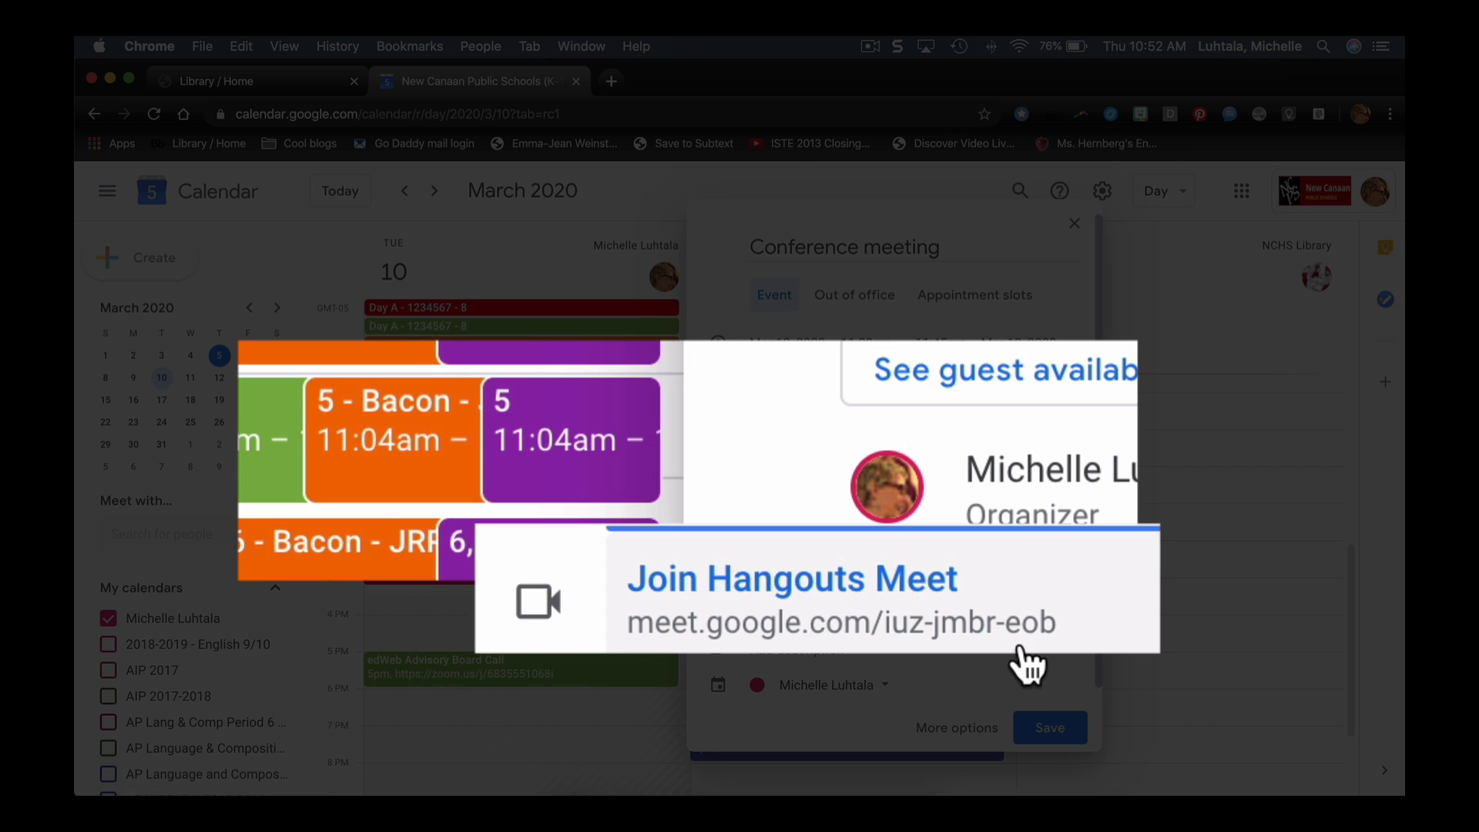
mouse_move(1047, 669)
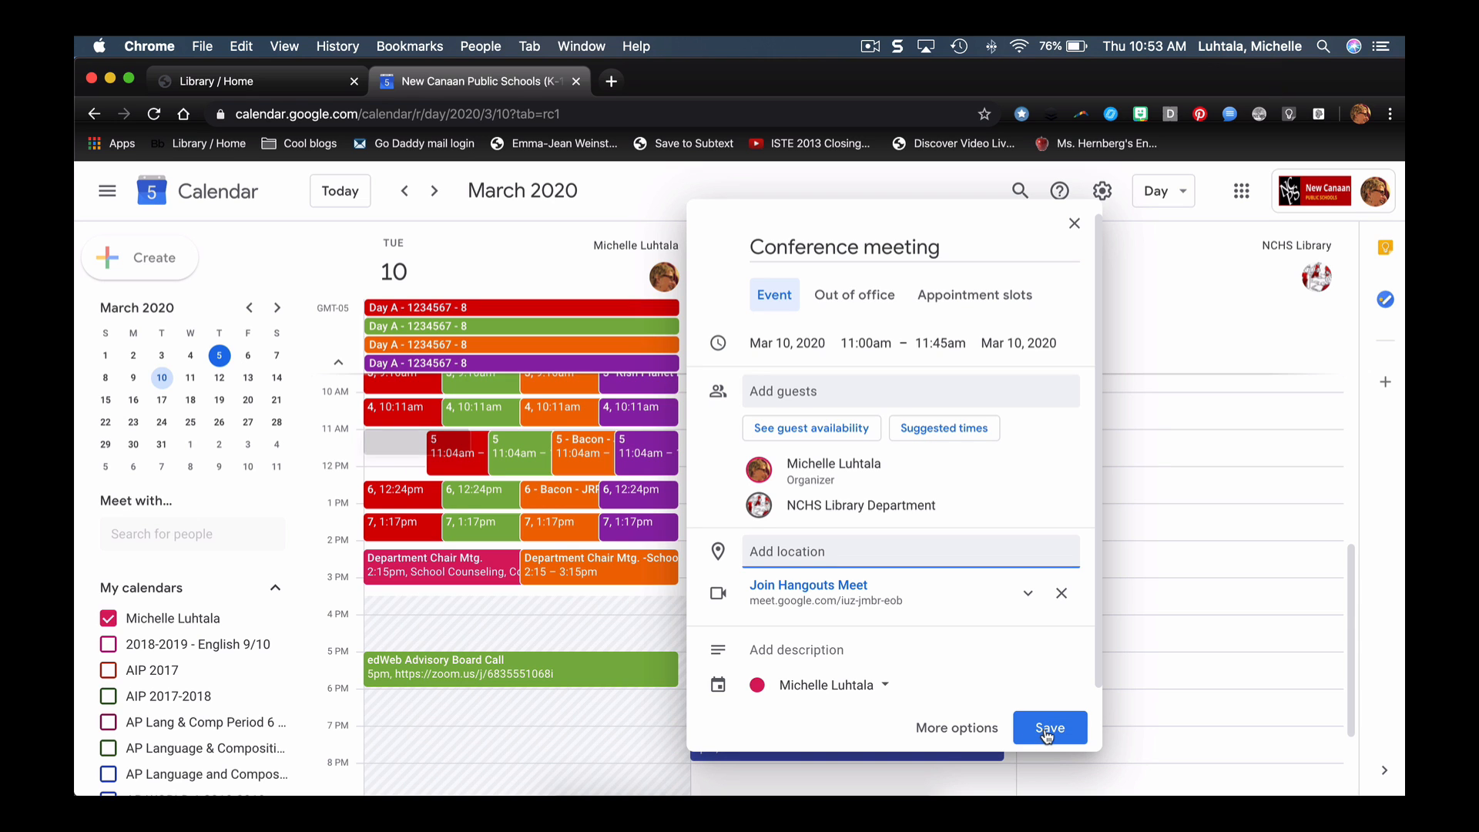
- Save the March 10 Conference meeting and send invitation emails to guests
left_click(1049, 727)
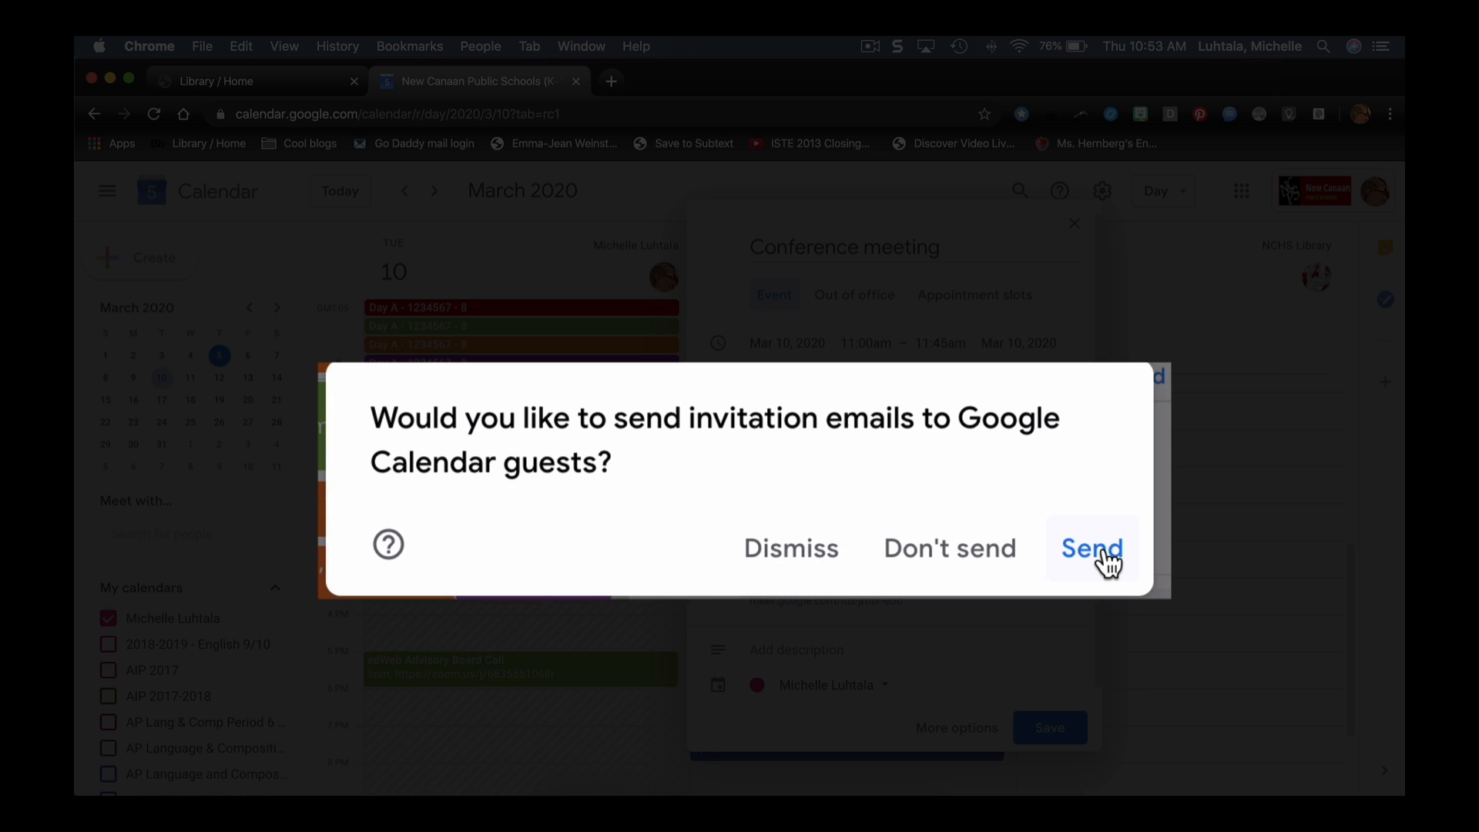
left_click(1091, 547)
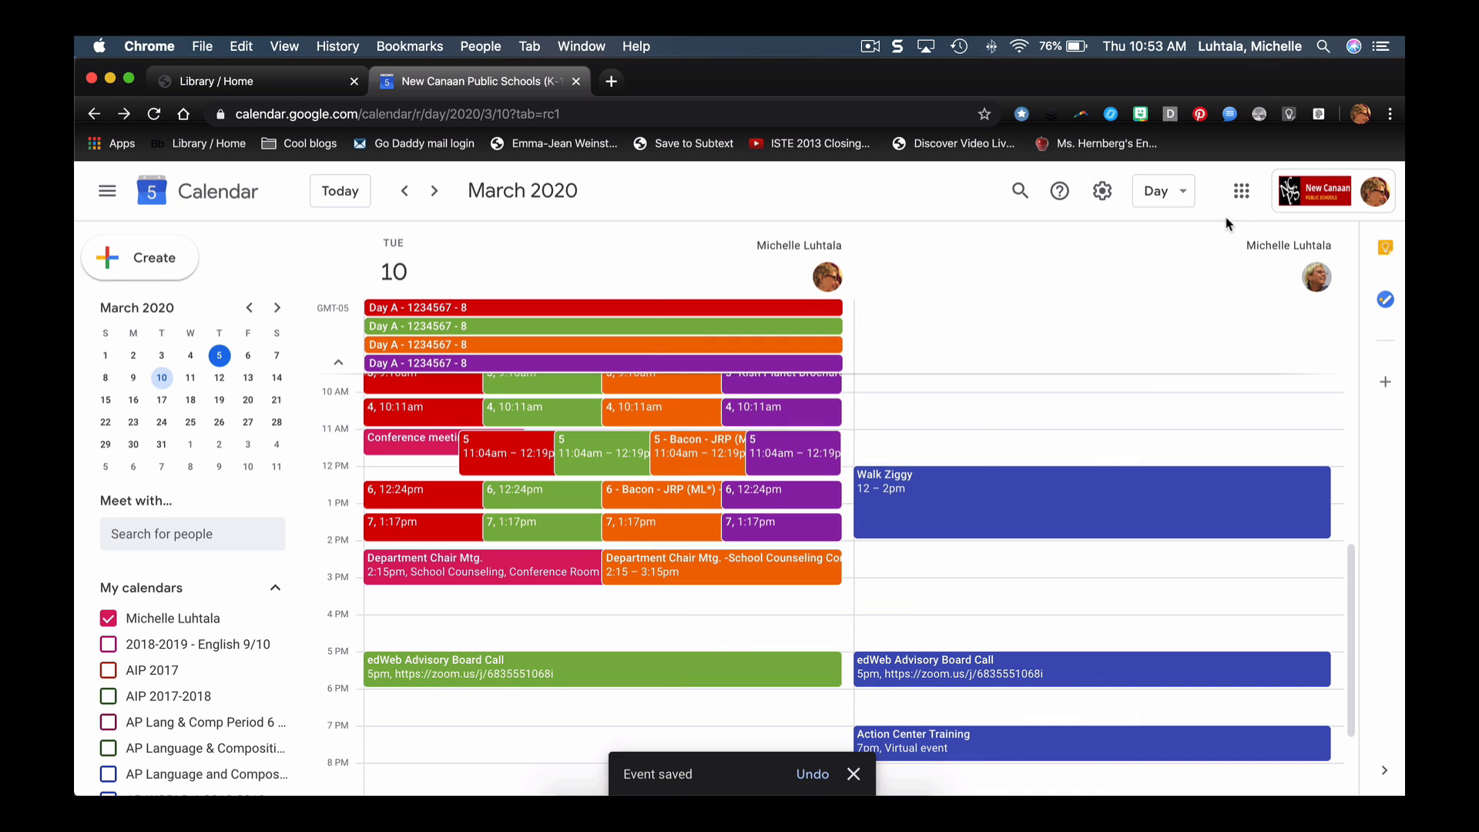
- Switch to the NCHS Library browser profile and scroll through the invitation email's details
left_click(1358, 113)
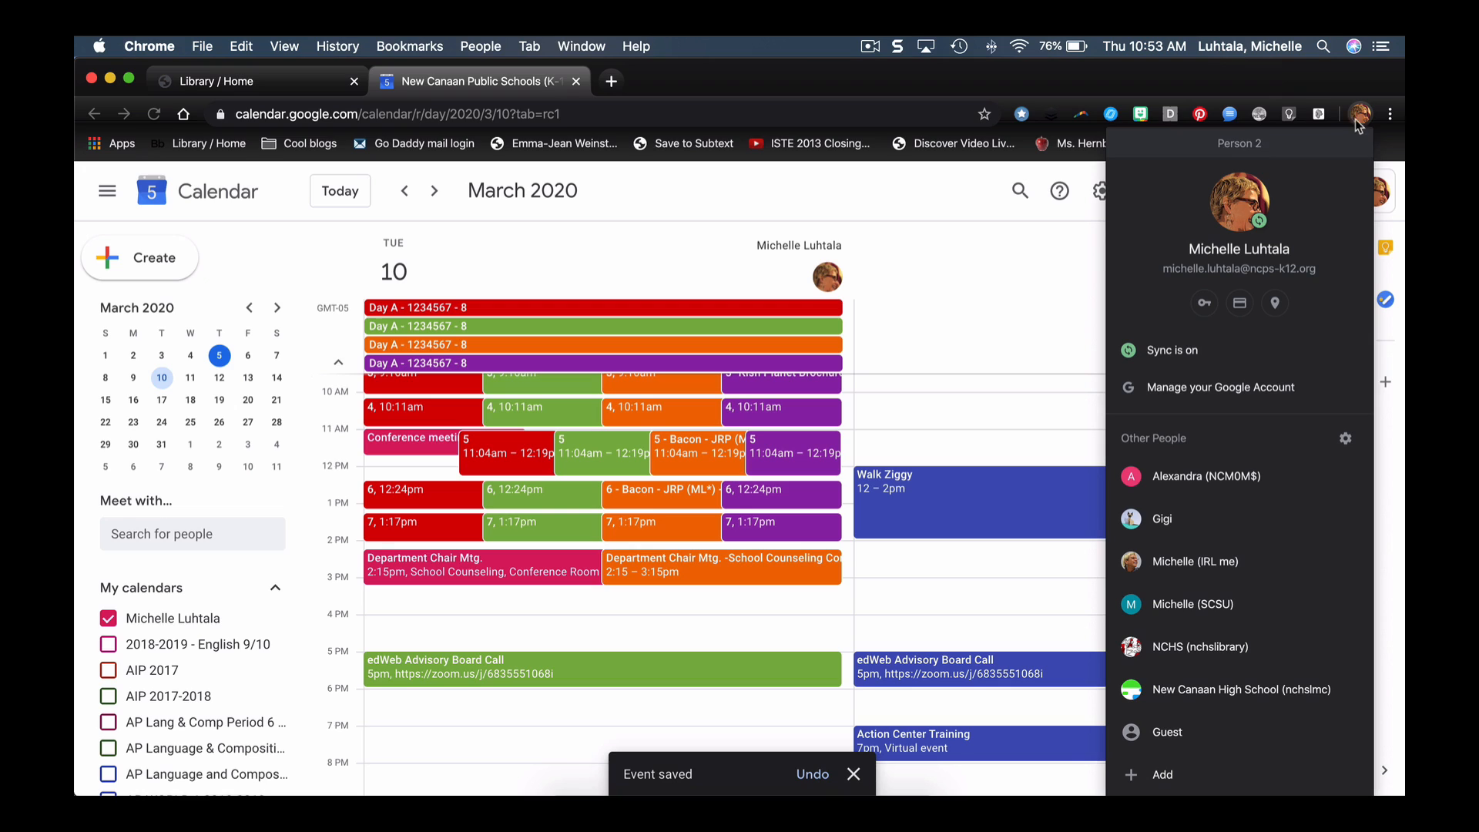
mouse_move(1193, 646)
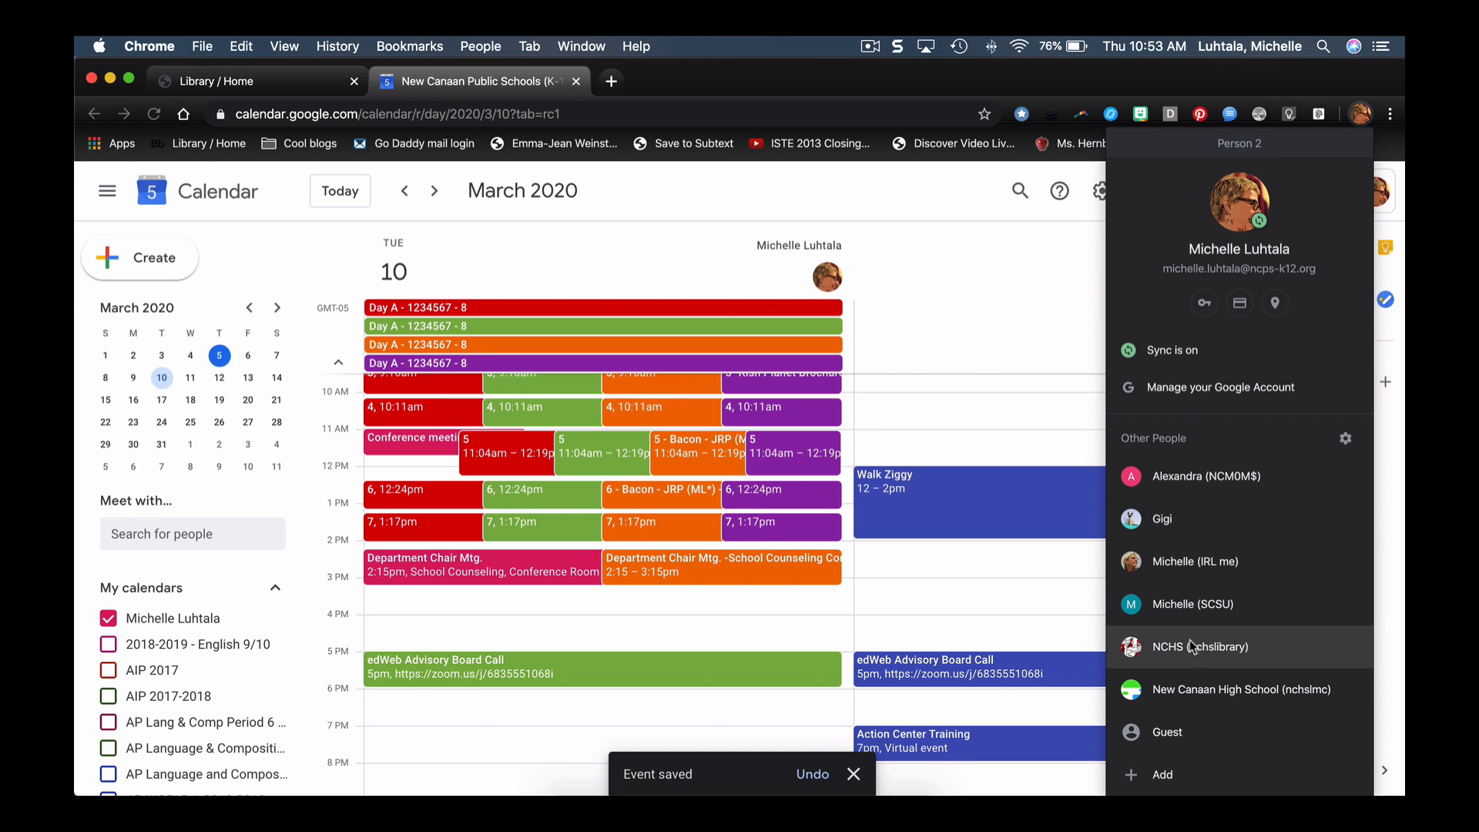
left_click(920, 80)
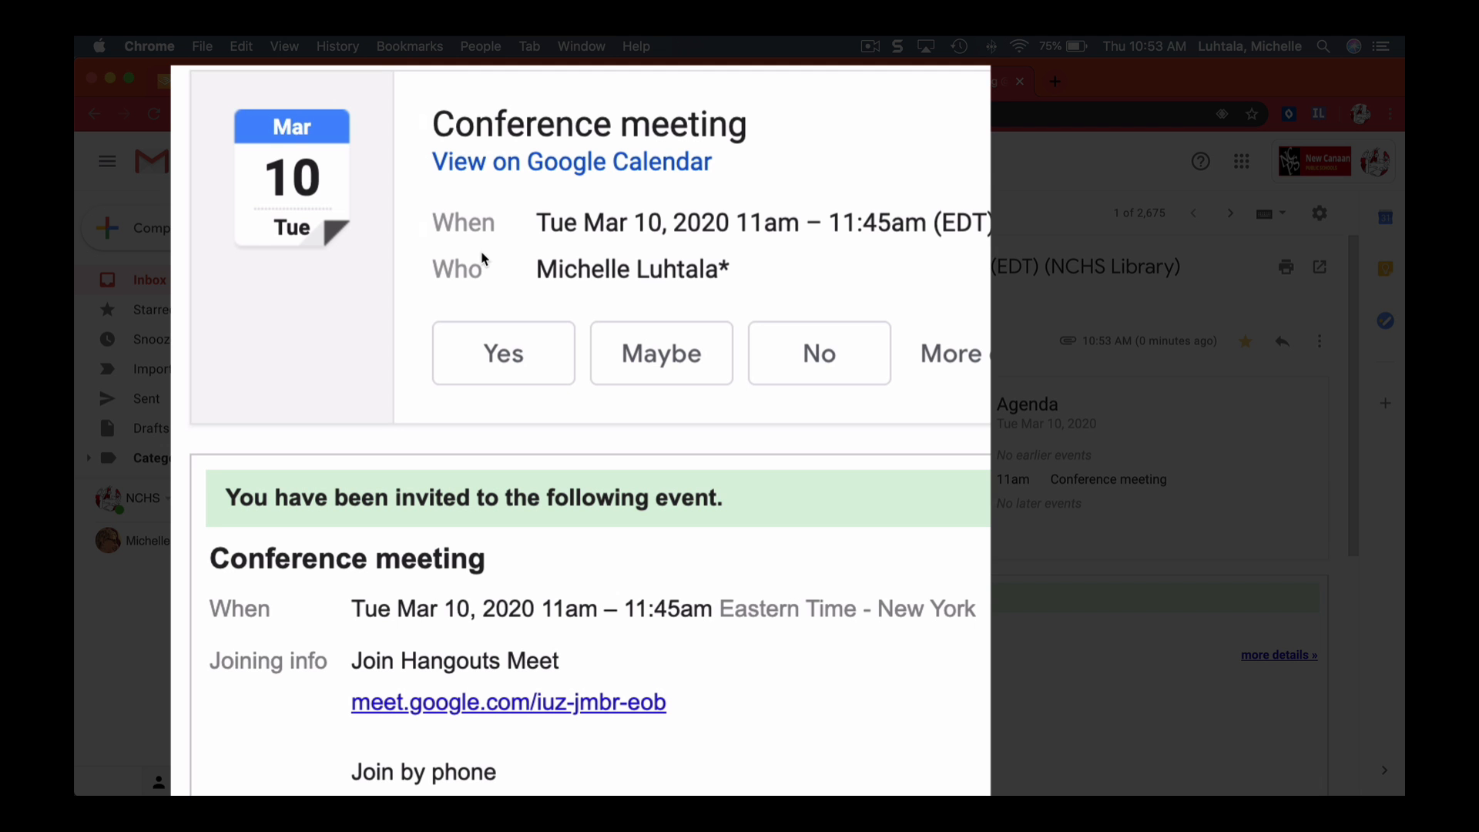
mouse_move(503, 353)
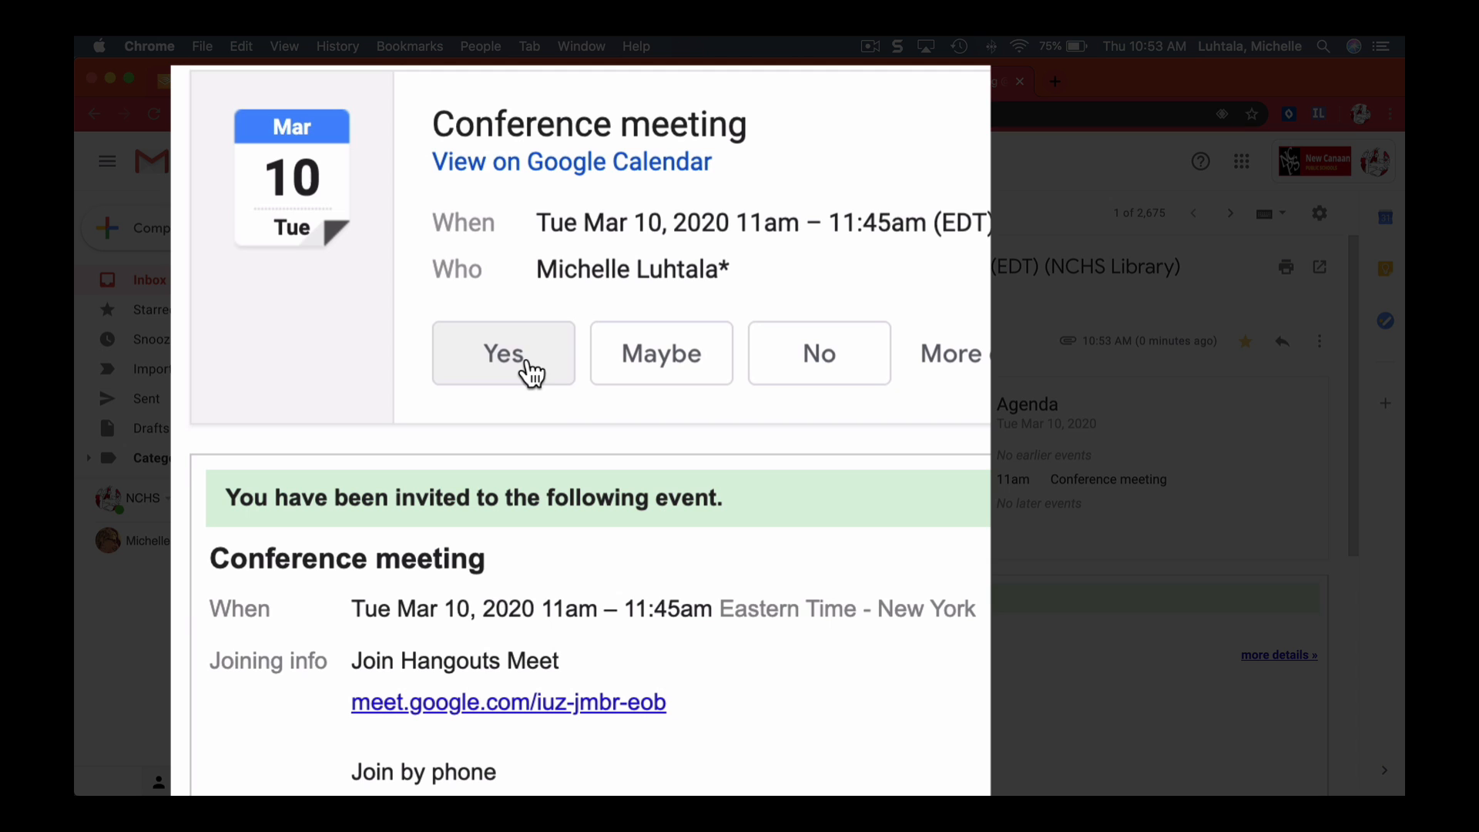
scroll("down", 3)
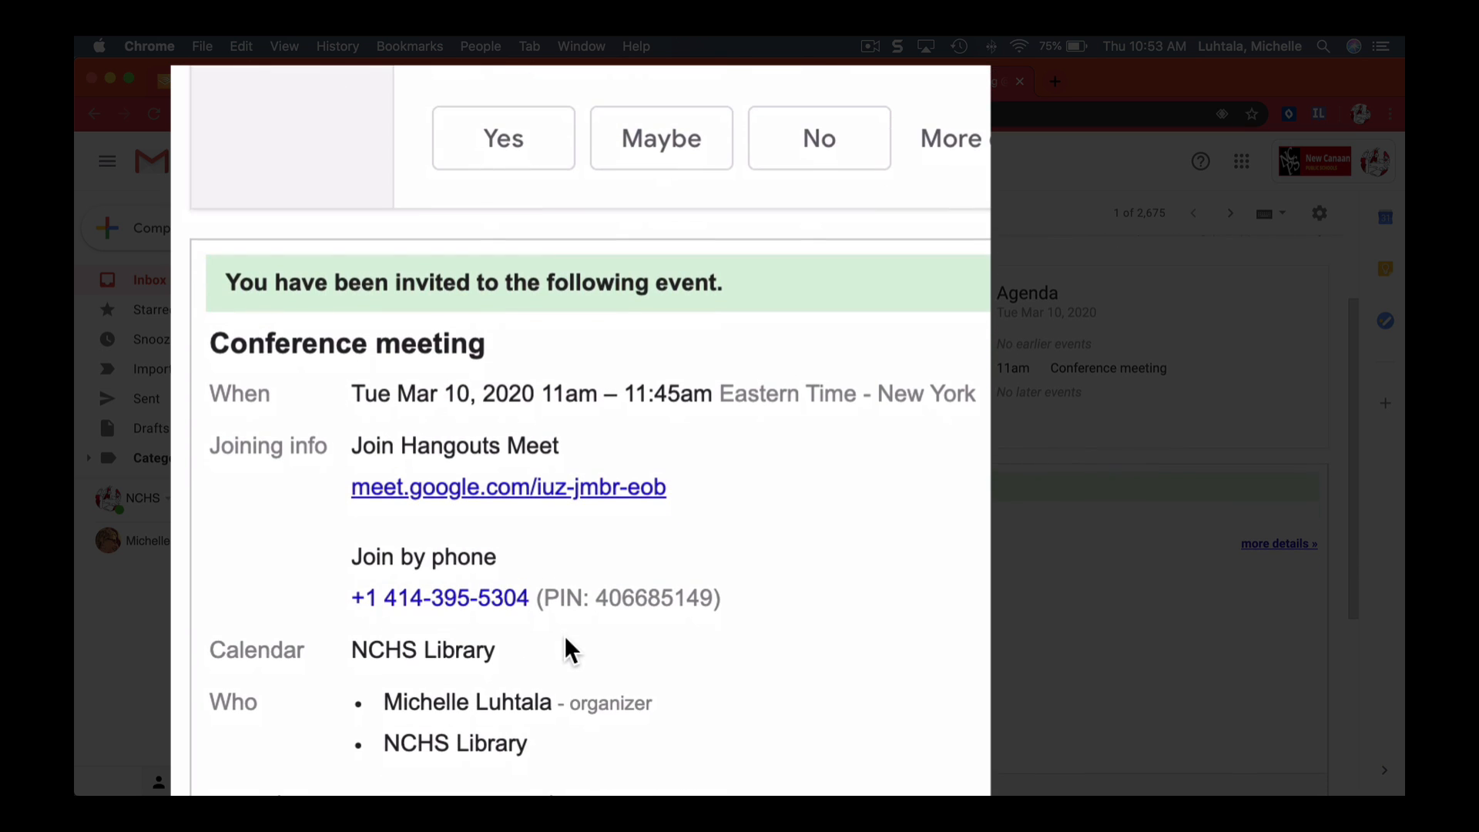
mouse_move(538, 509)
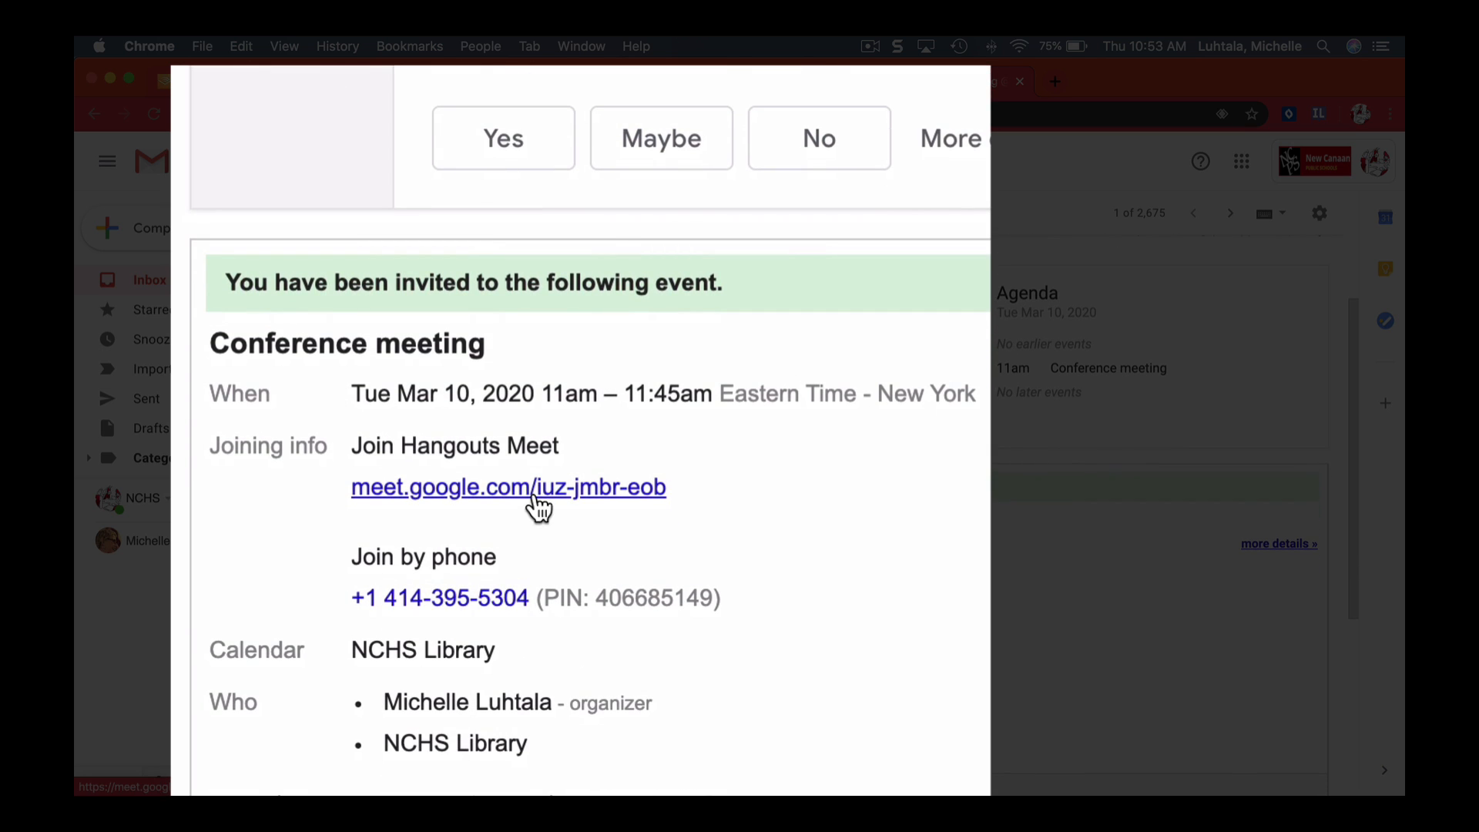
mouse_move(799, 579)
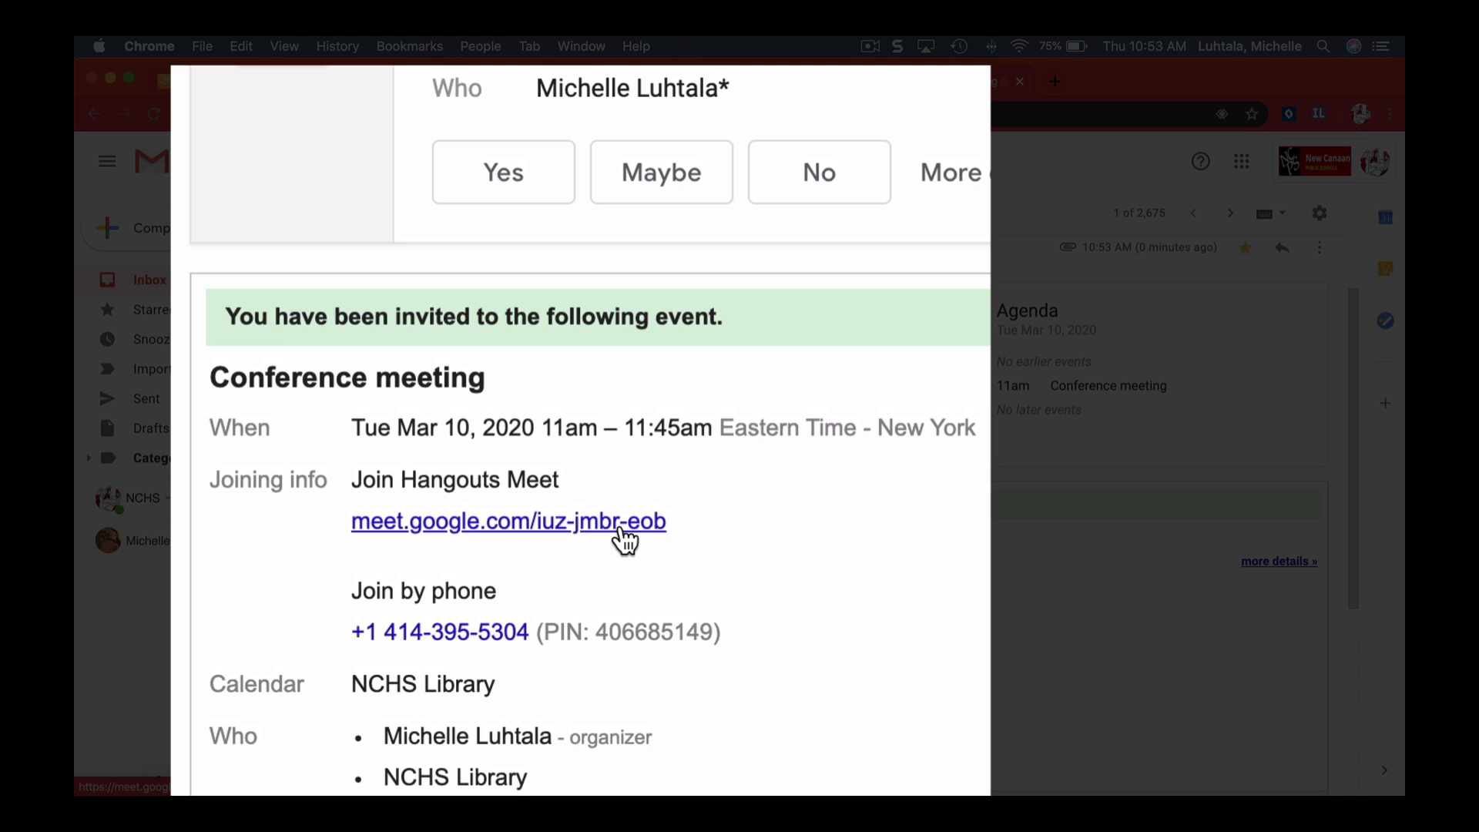
mouse_move(480, 637)
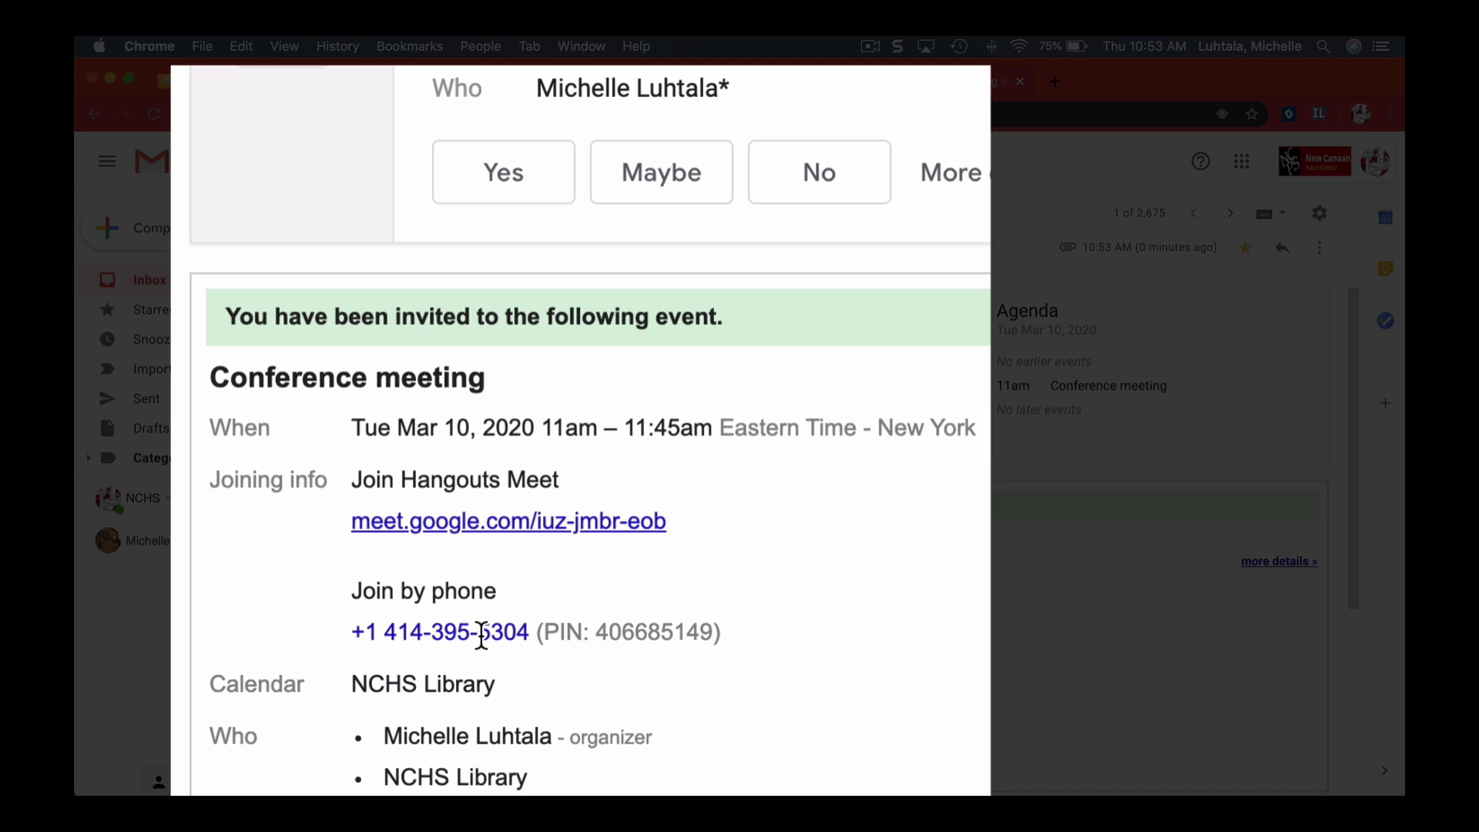
mouse_move(803, 657)
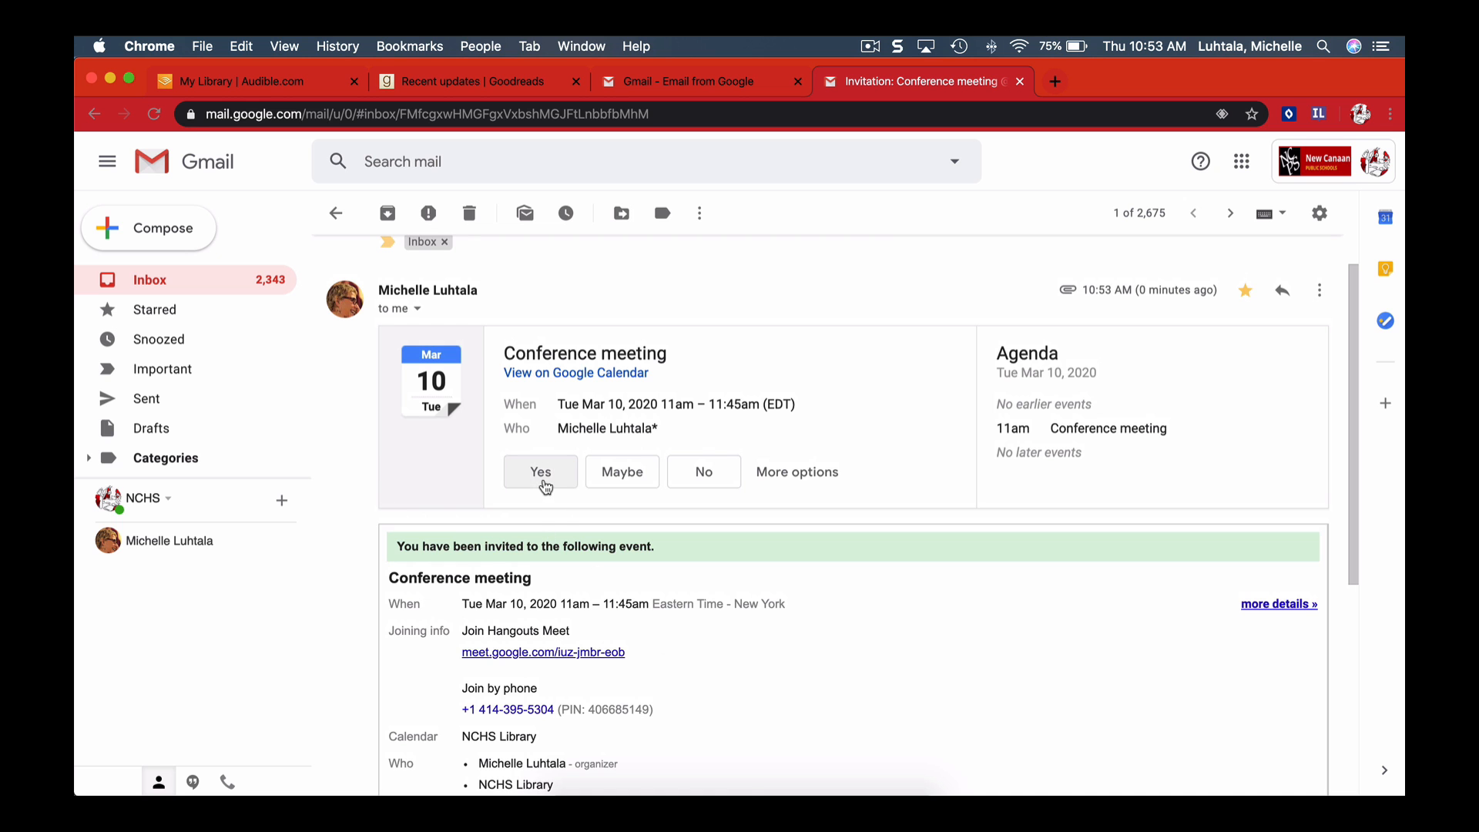
- Answer Yes to the invitation and view the event on Google Calendar
left_click(539, 472)
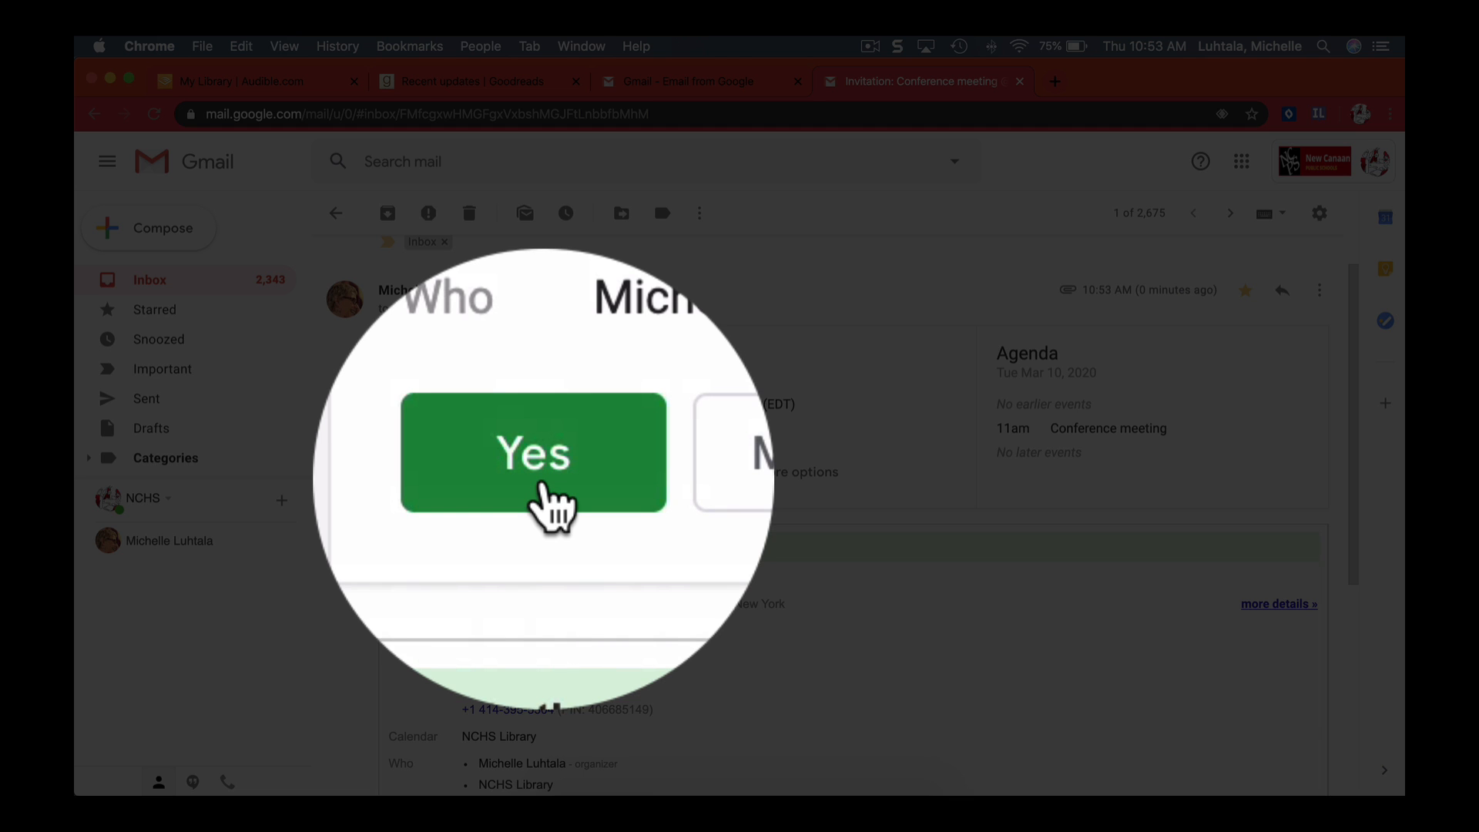
left_click(533, 452)
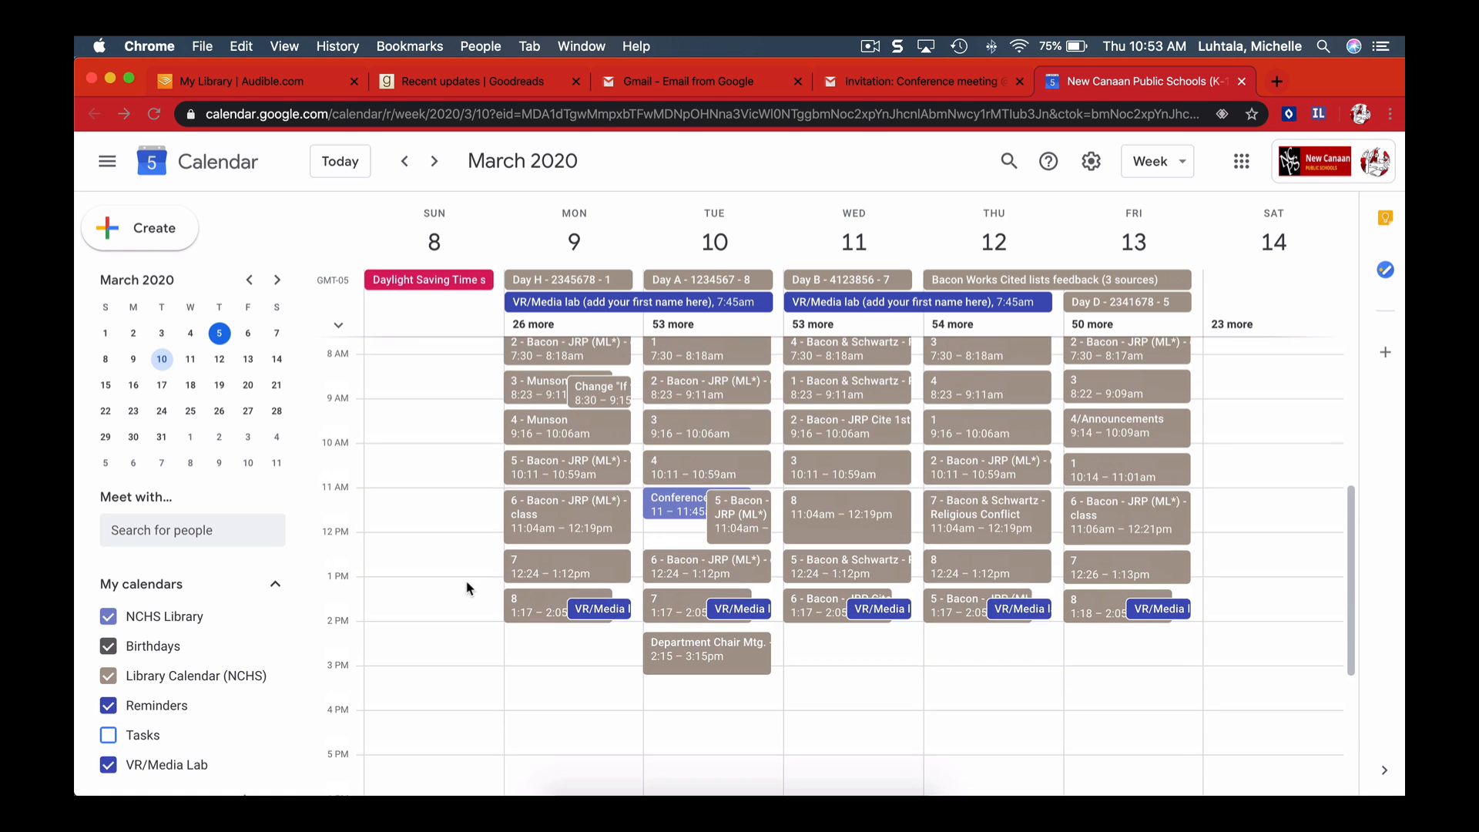
mouse_move(669, 508)
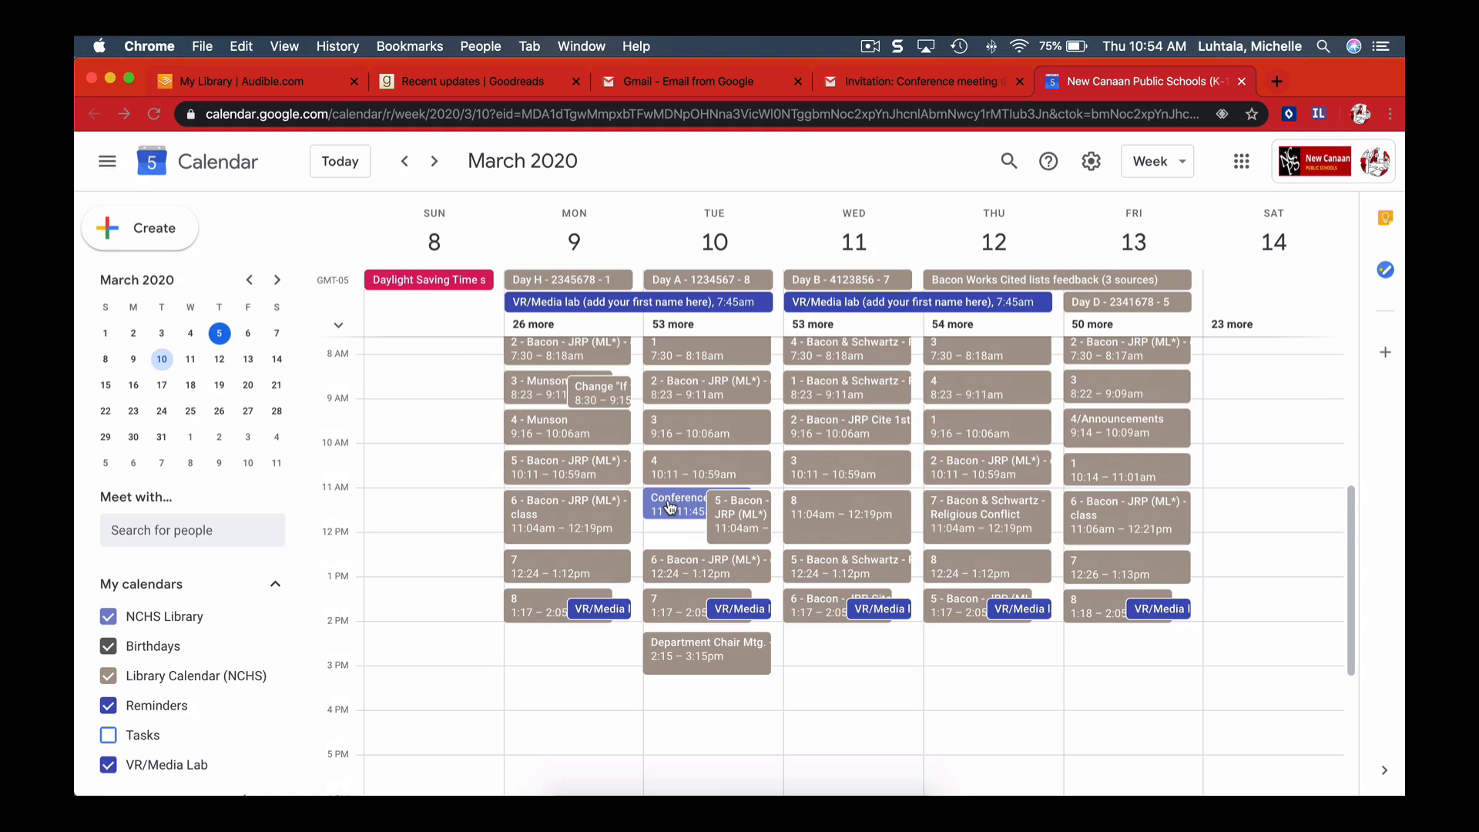
- Open the Tuesday Conference meeting event and follow its Join Hangouts Meet link
left_click(677, 504)
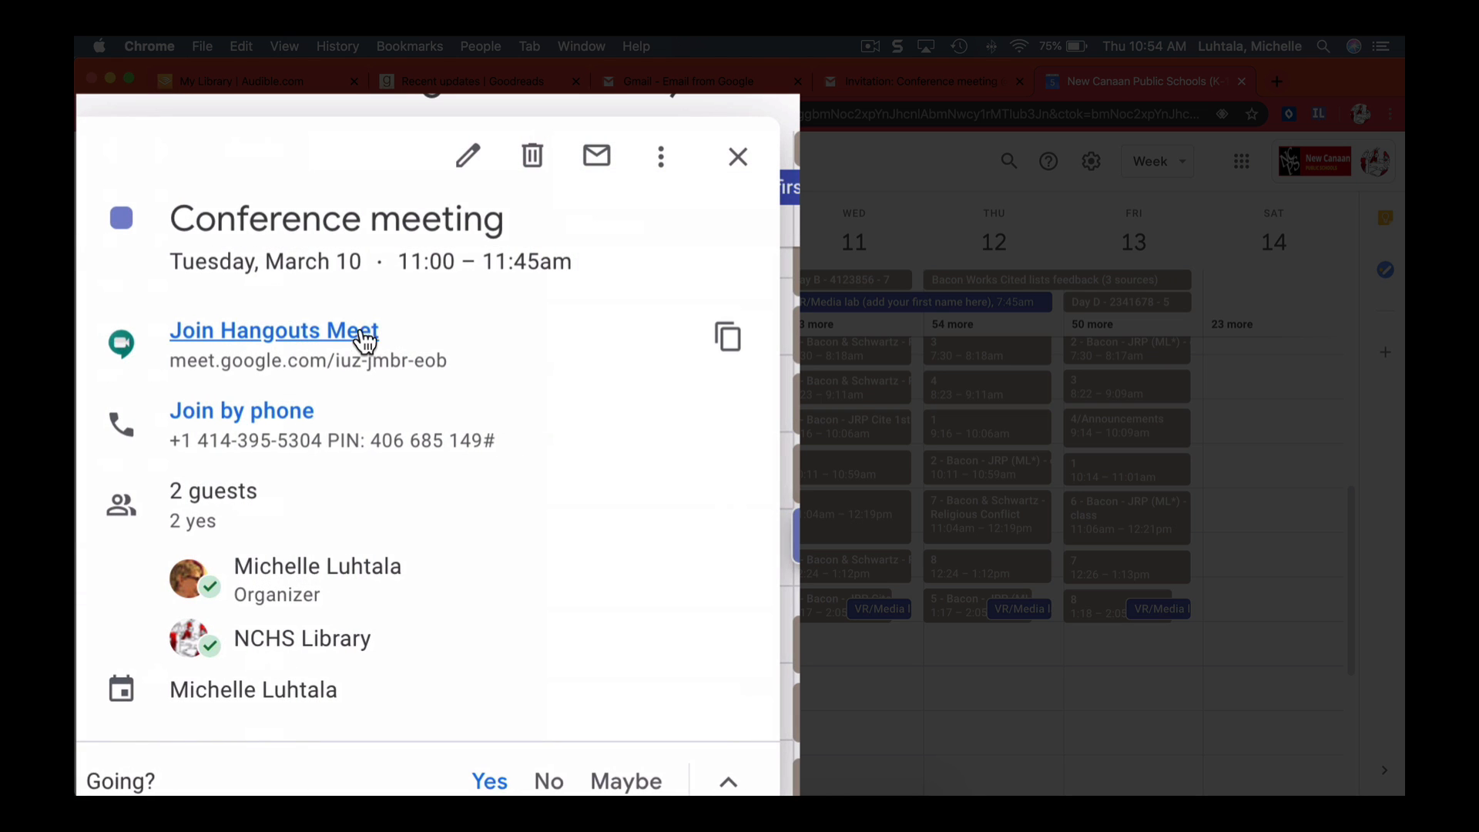
mouse_move(242, 410)
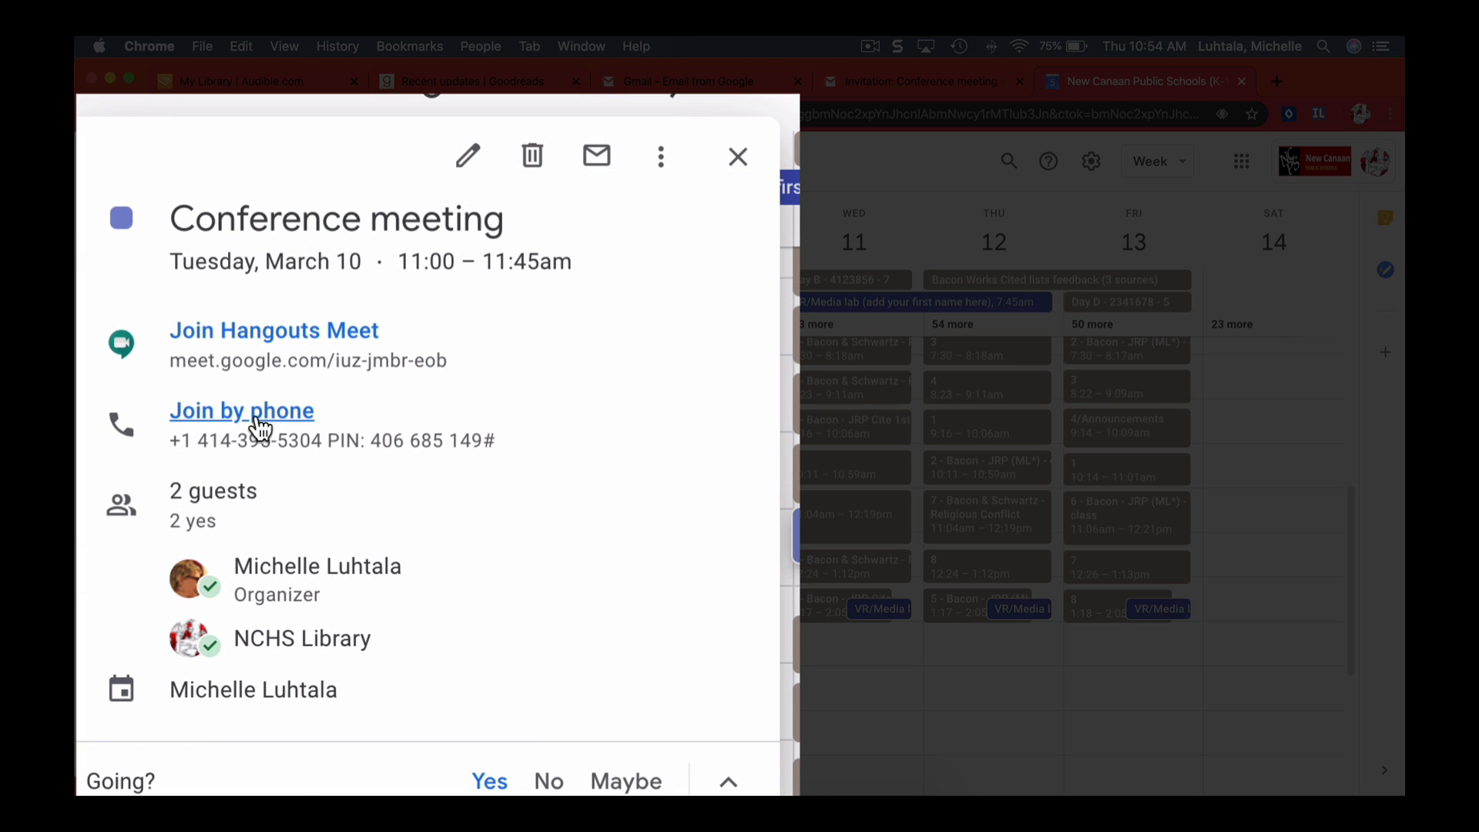
left_click(274, 330)
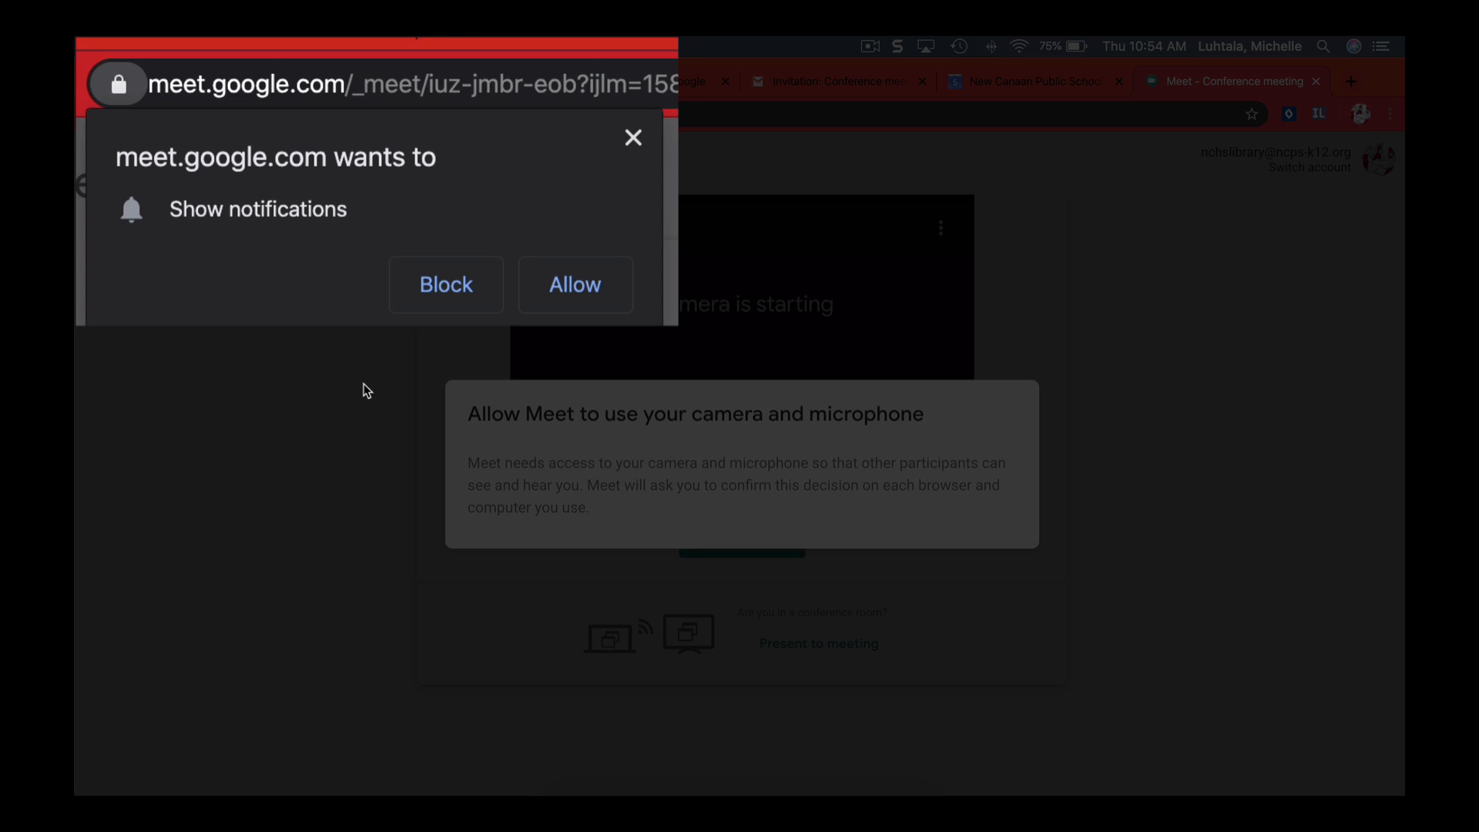
- Answer the notification permission prompt and join the Meet call as the library guest
left_click(446, 285)
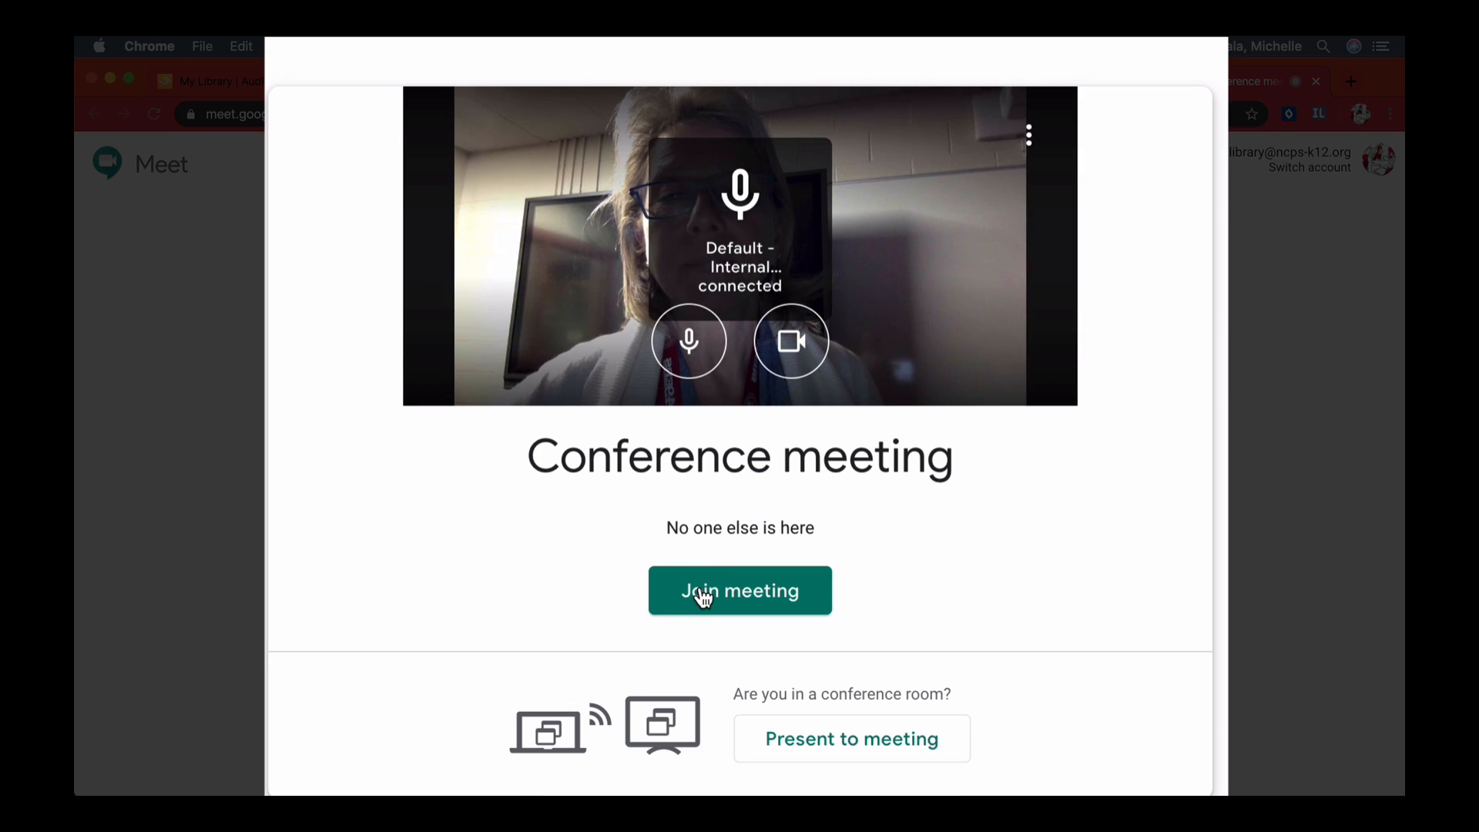
left_click(740, 589)
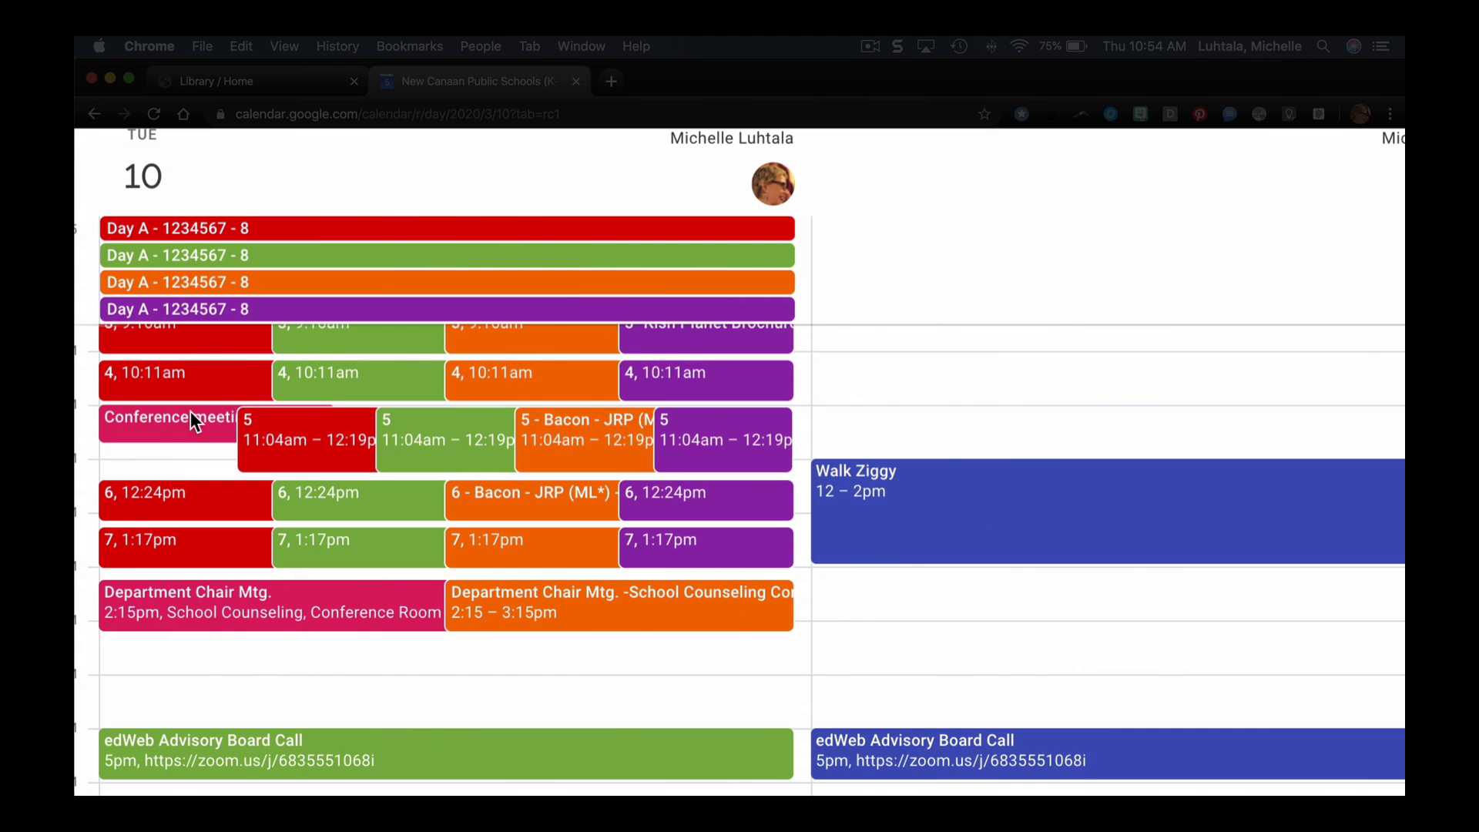
- From the organizer's calendar, open the Conference meeting event and join the call
left_click(168, 417)
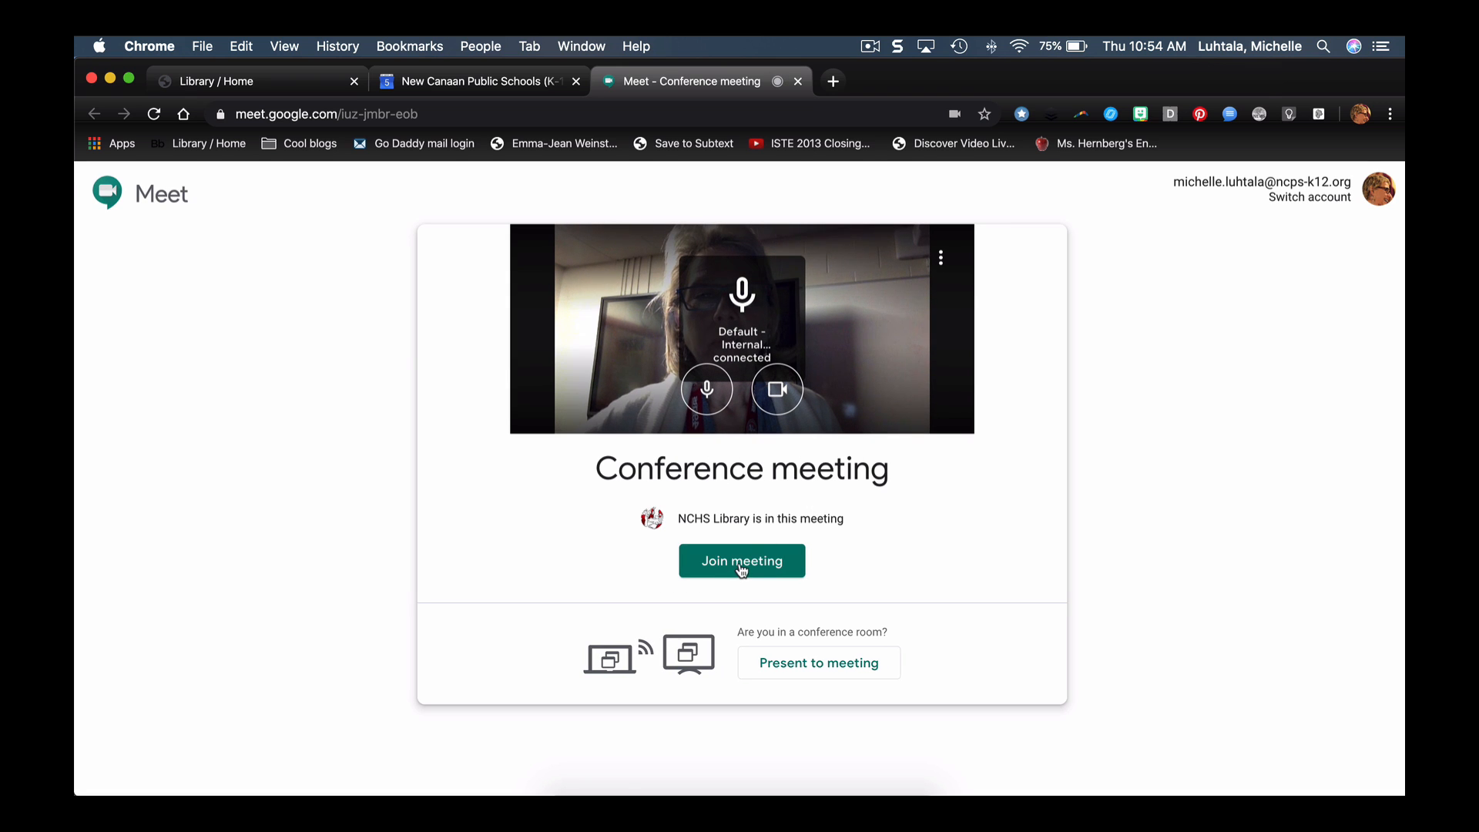
left_click(741, 560)
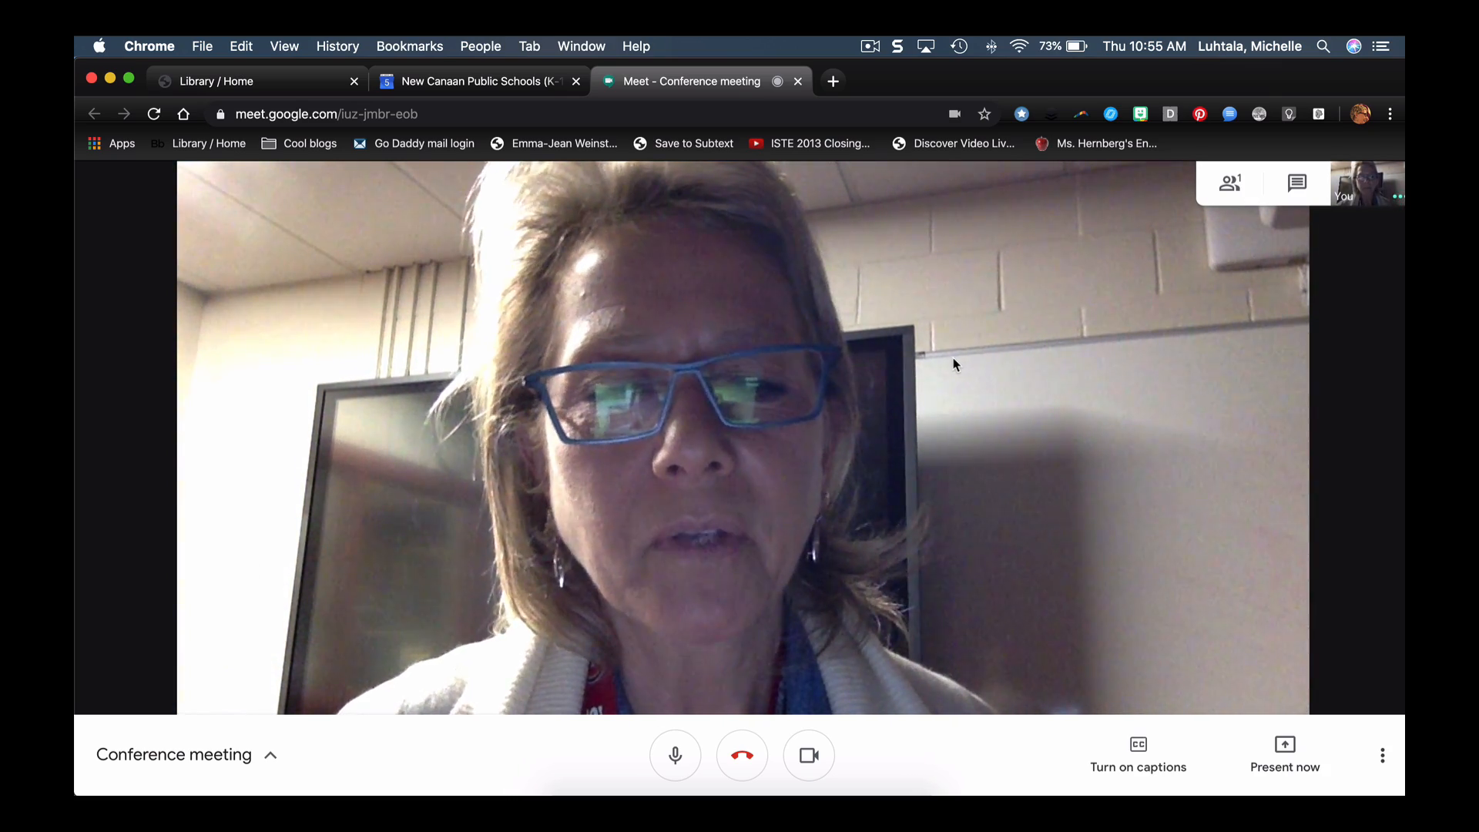
mouse_move(894, 374)
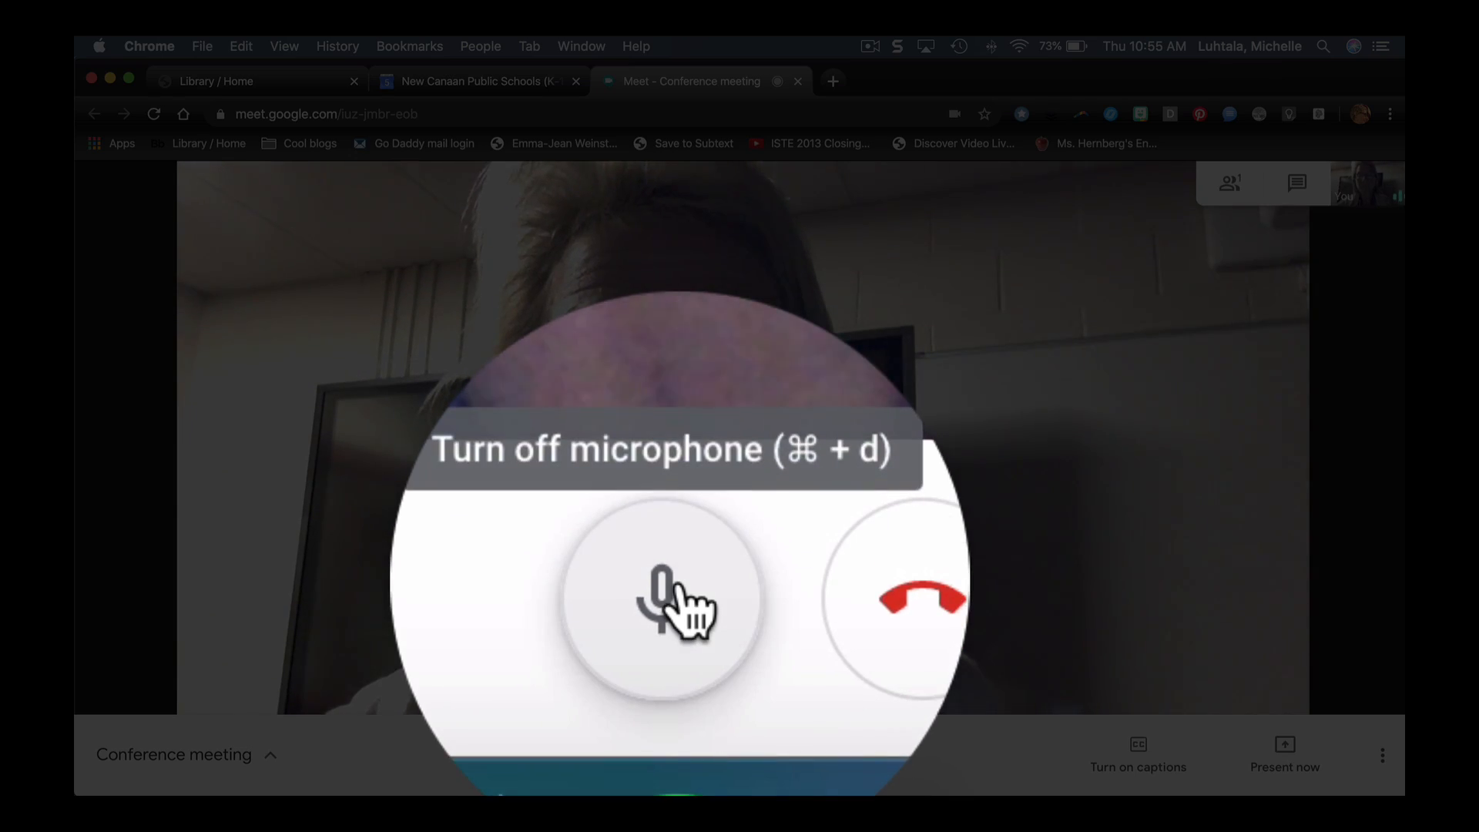
- Toggle the microphone and camera, hang up, and rejoin the Conference meeting
left_click(662, 600)
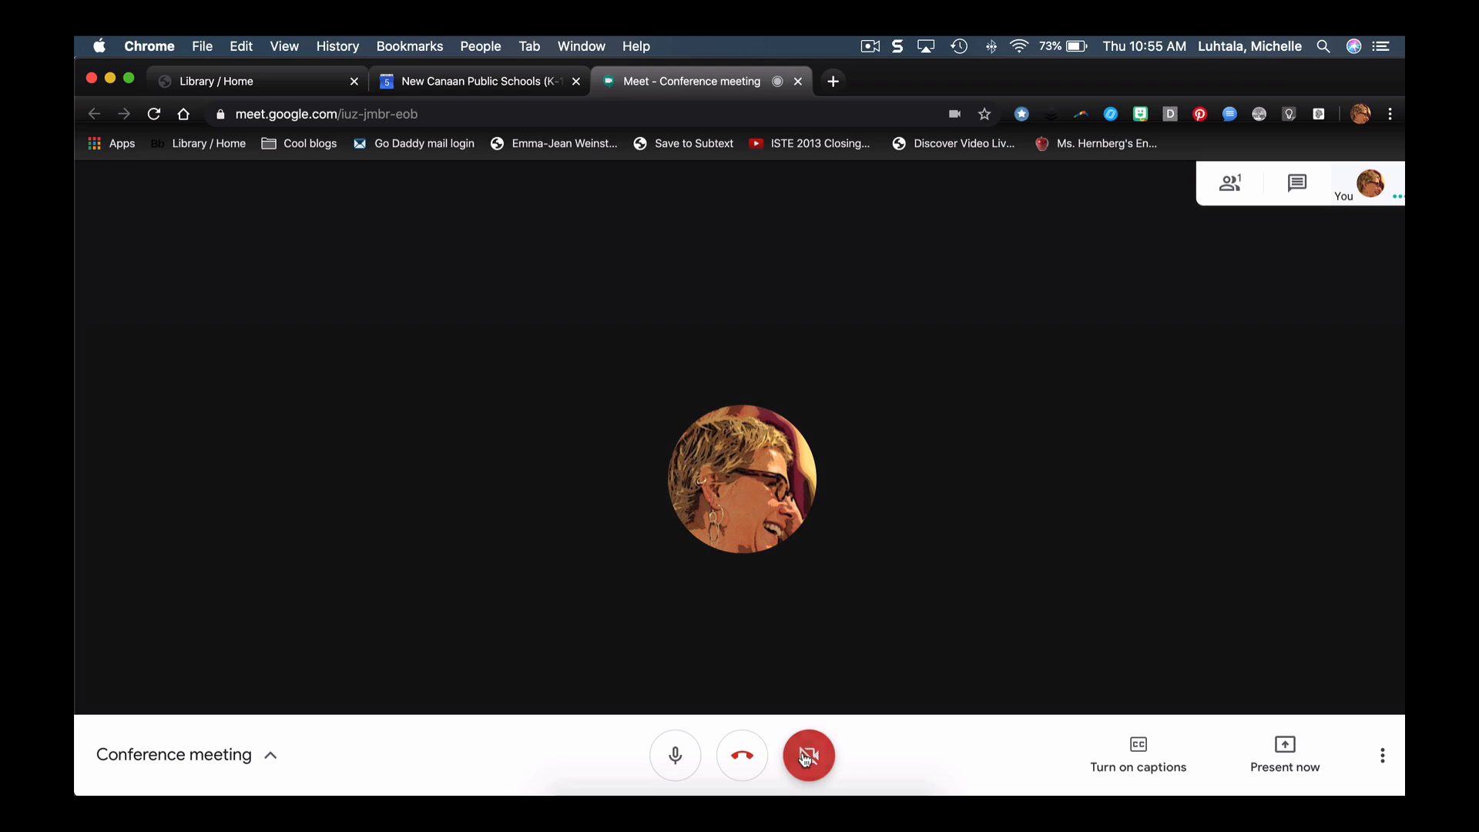
left_click(808, 755)
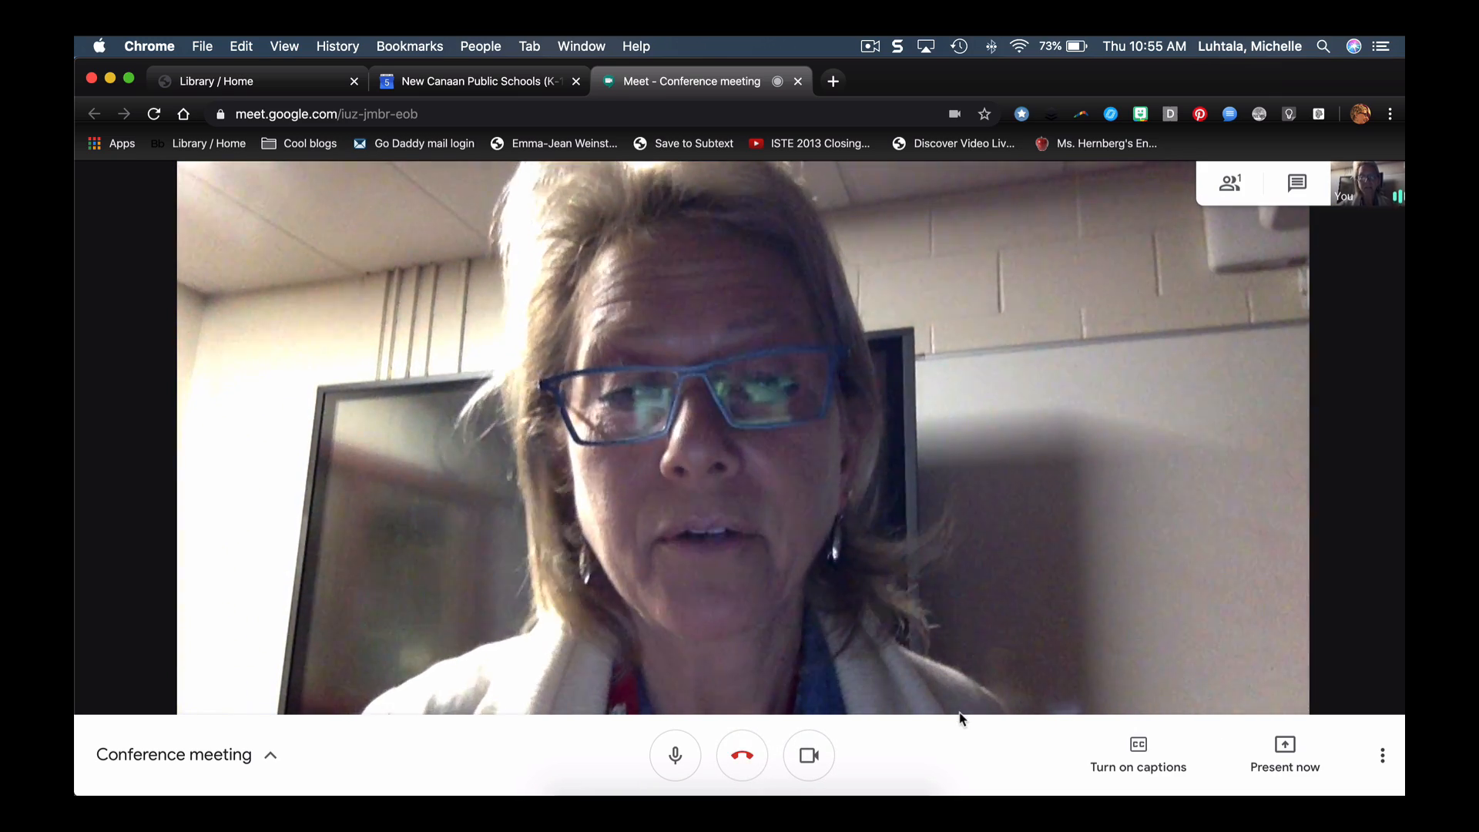
left_click(741, 754)
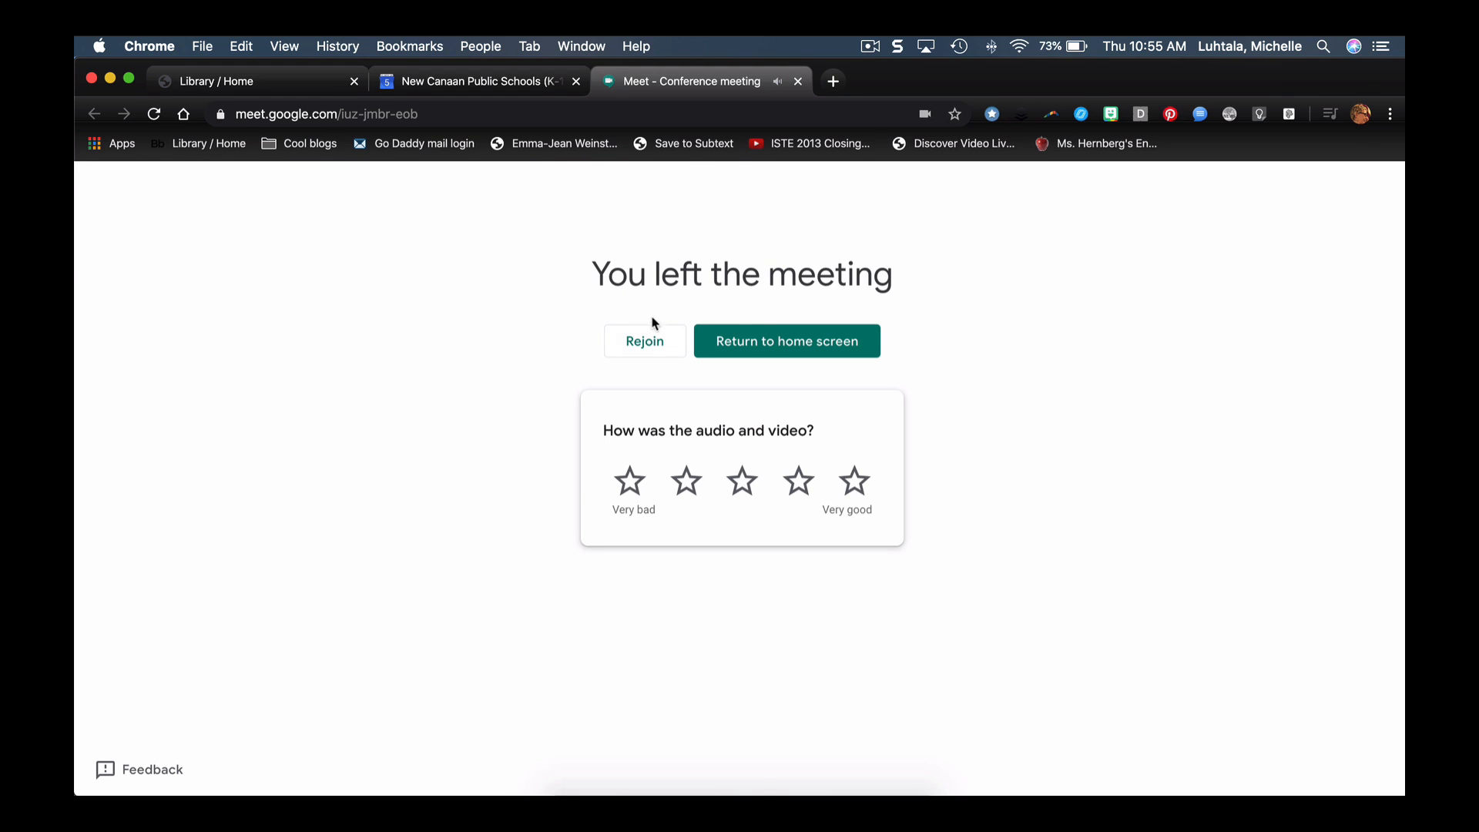
left_click(645, 340)
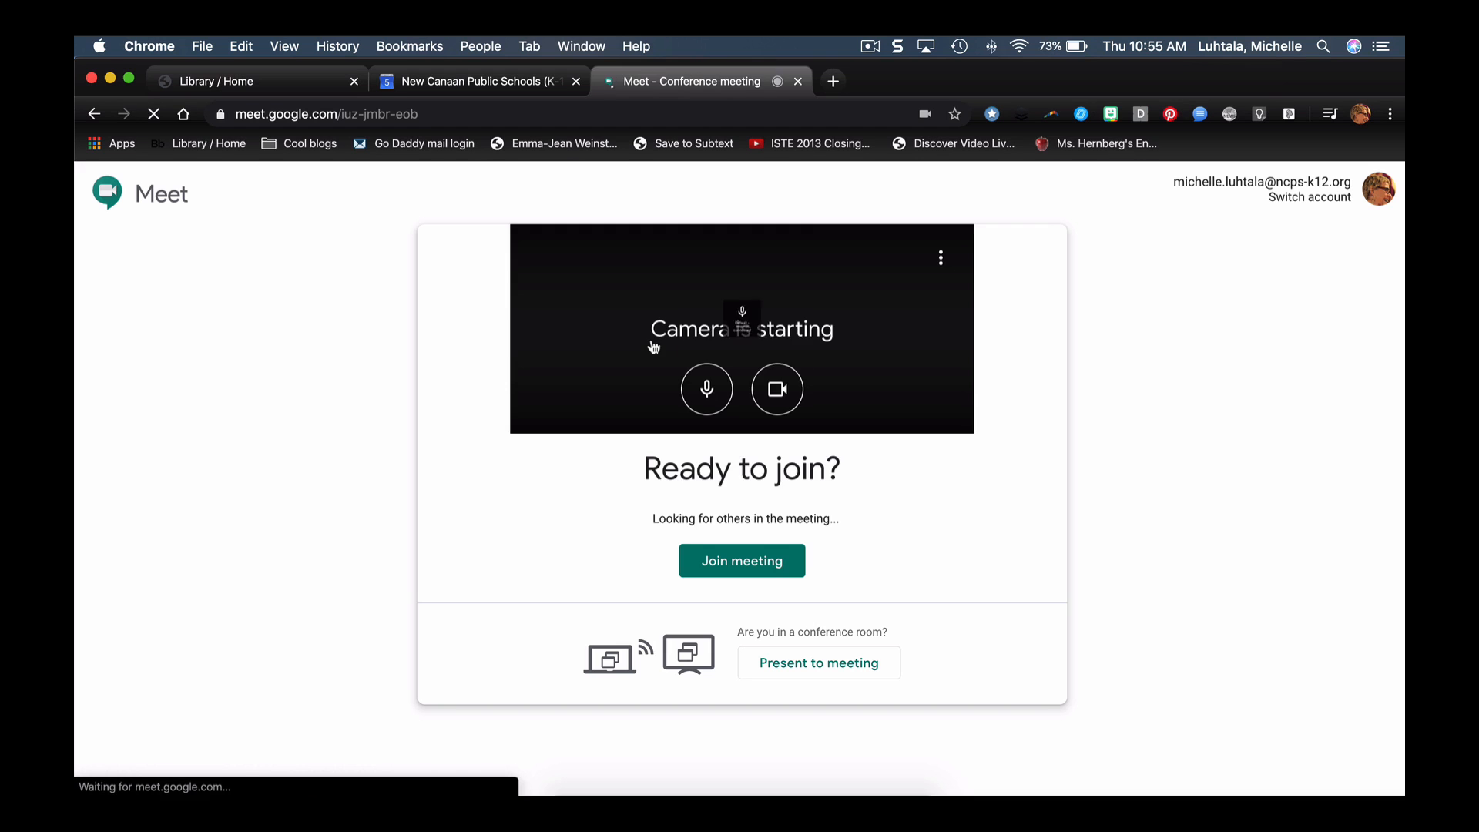